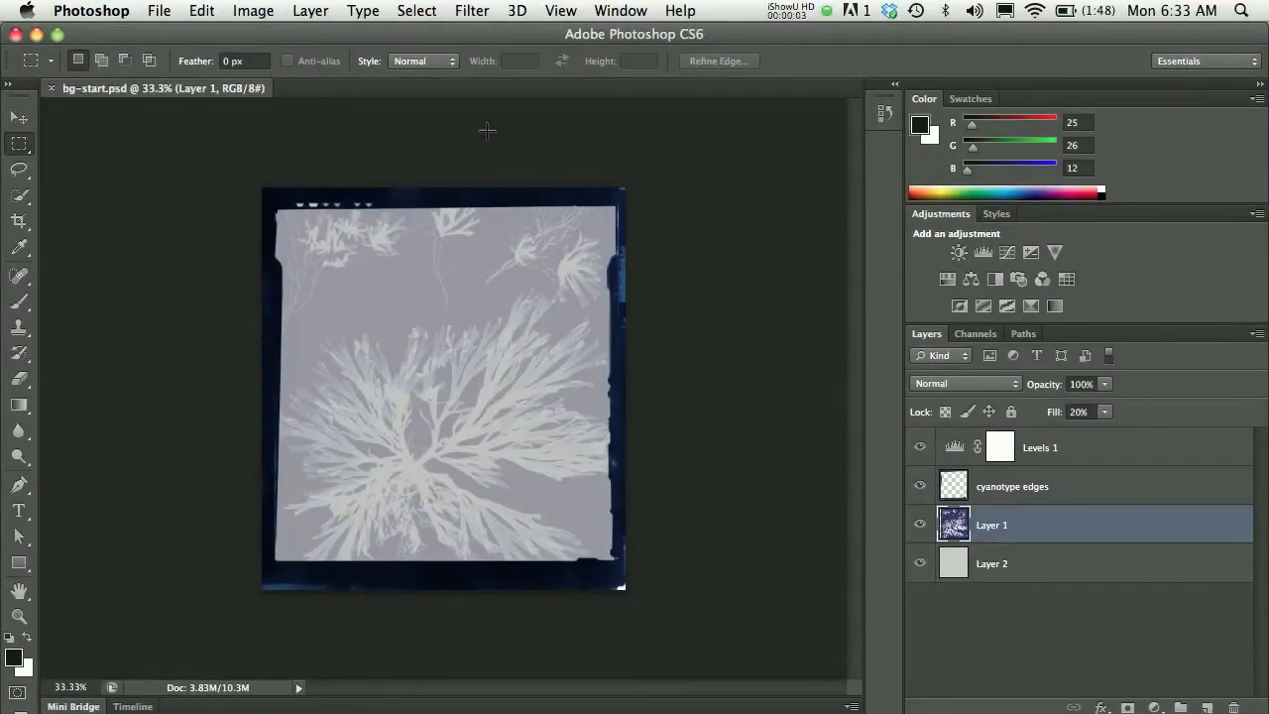
pyautogui.moveTo(67, 217)
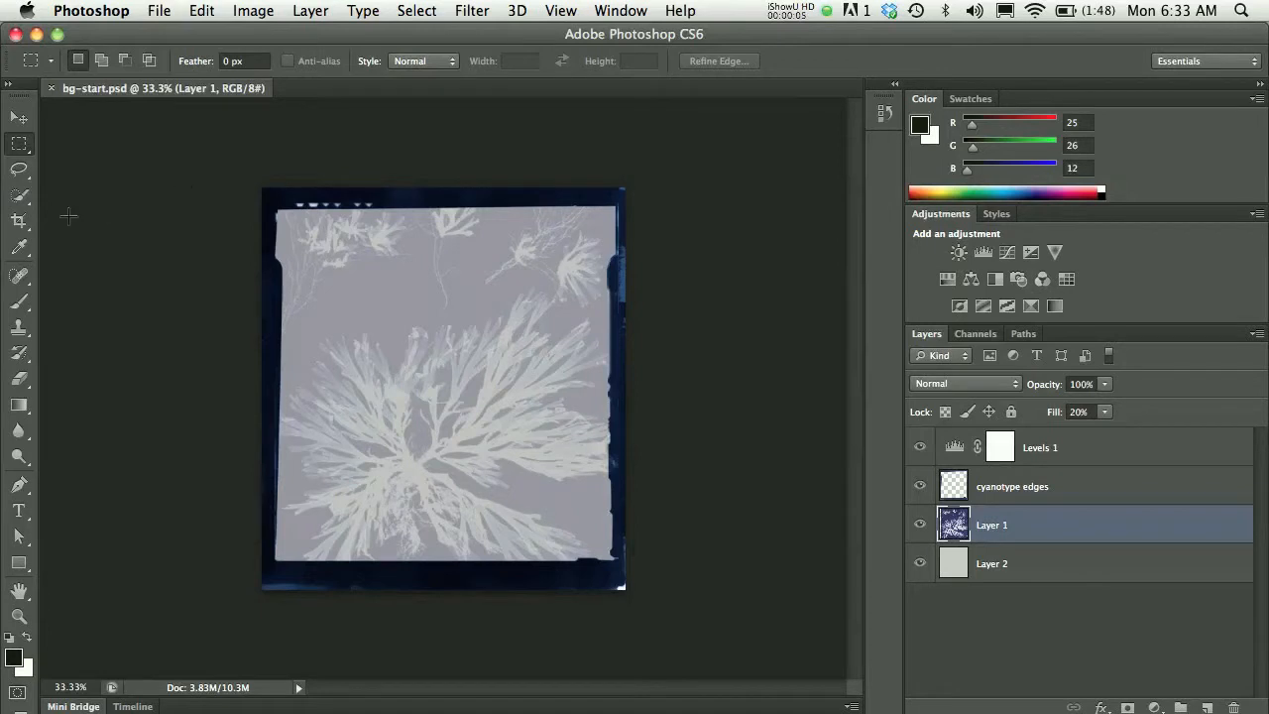
pyautogui.moveTo(19, 220)
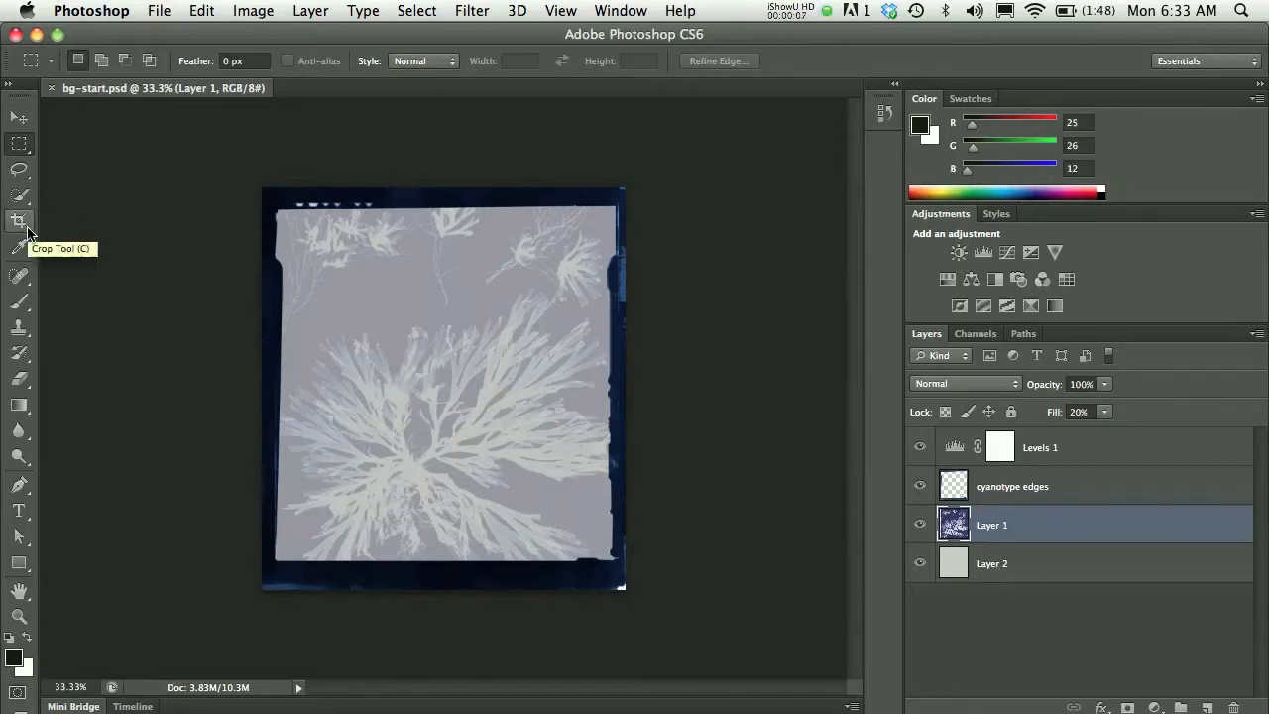
pyautogui.moveTo(238, 140)
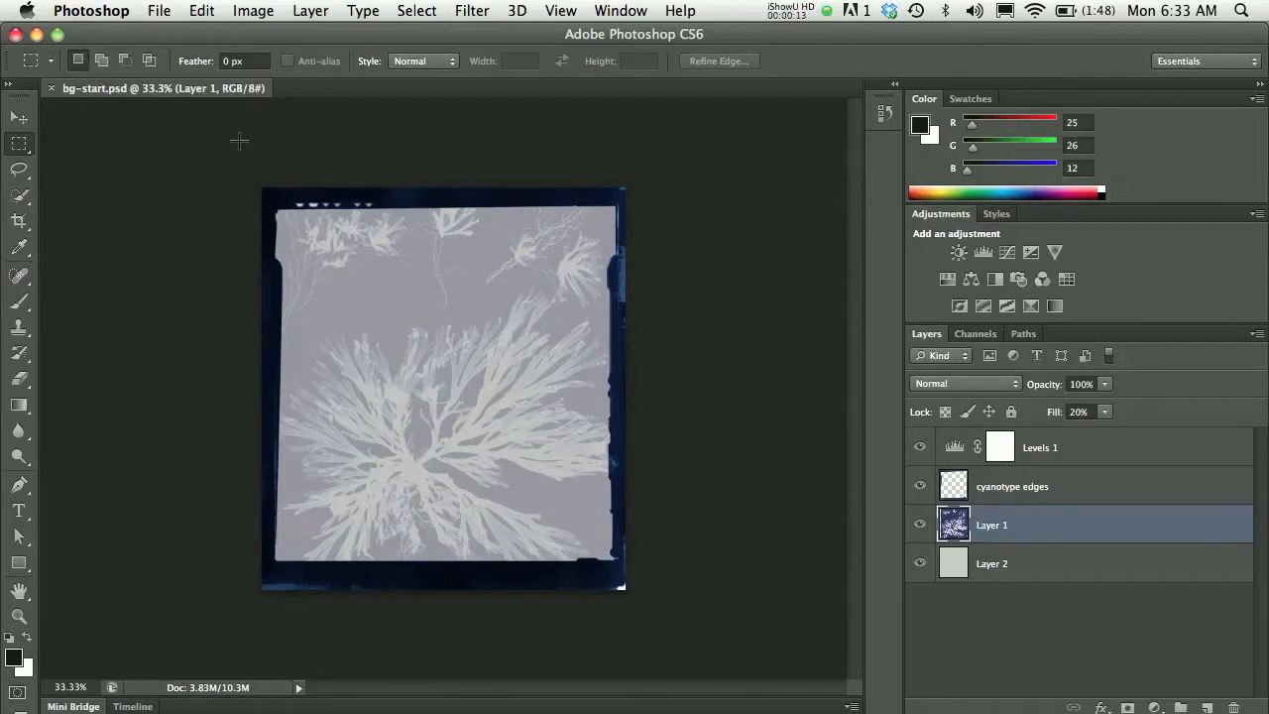
pyautogui.moveTo(254, 10)
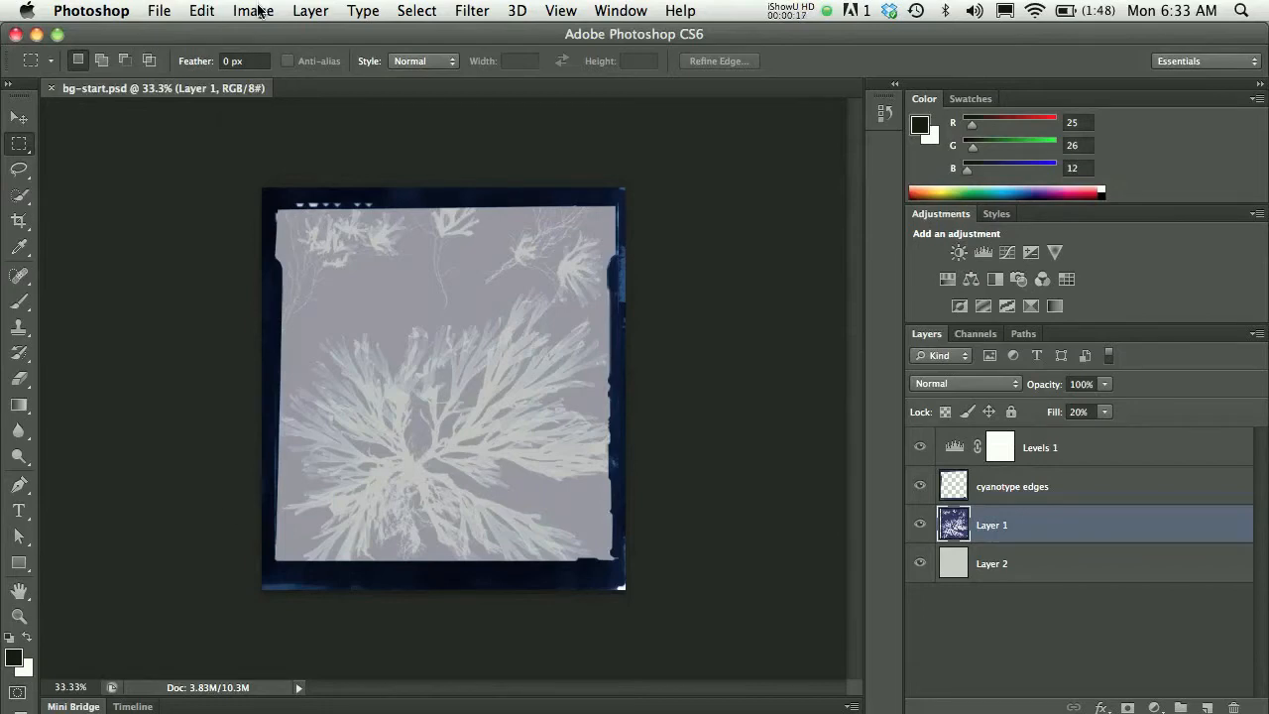
# Bring up Image Size showing the document at 1100 × 1217 pixels, 72 ppi.
pyautogui.click(252, 12)
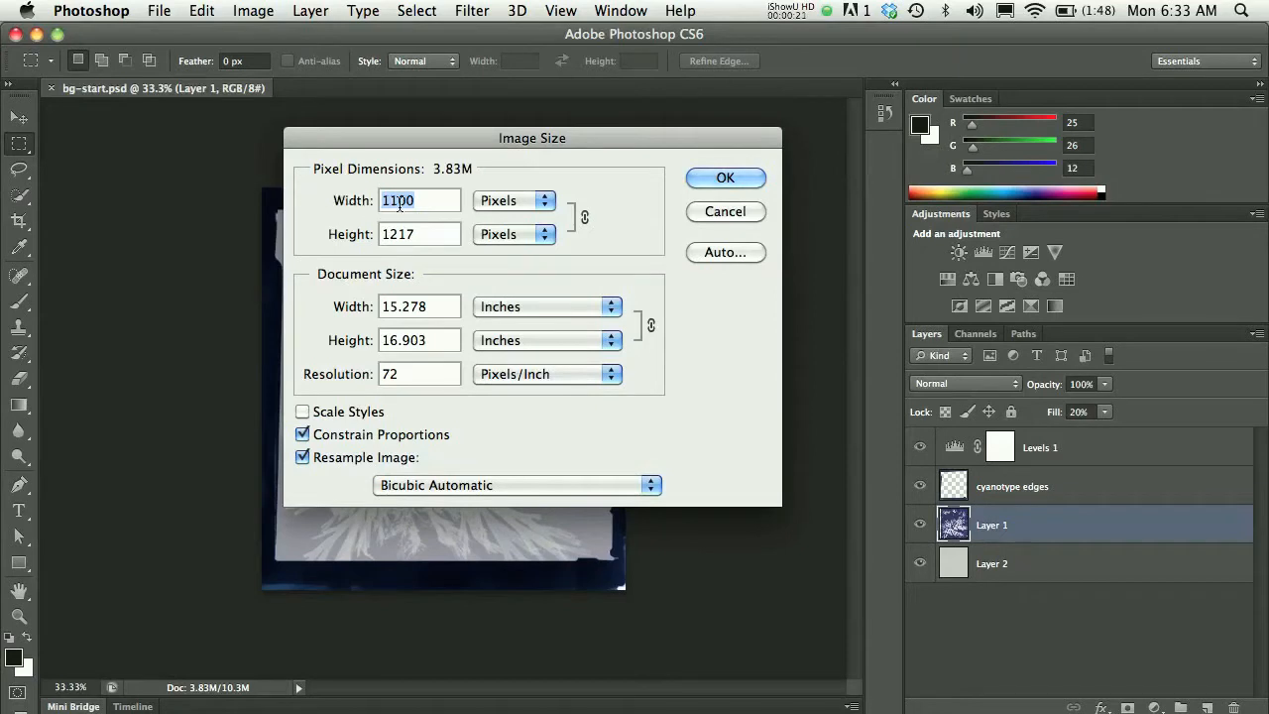
pyautogui.moveTo(406, 214)
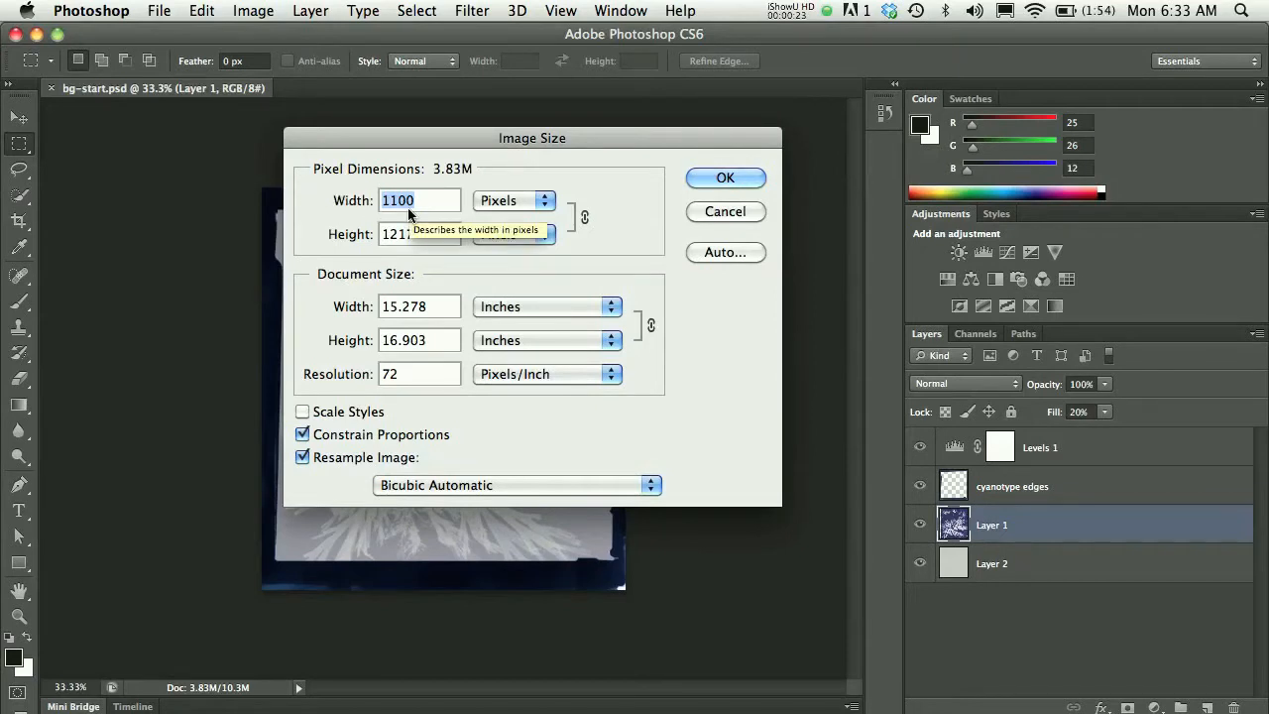
pyautogui.moveTo(417, 234)
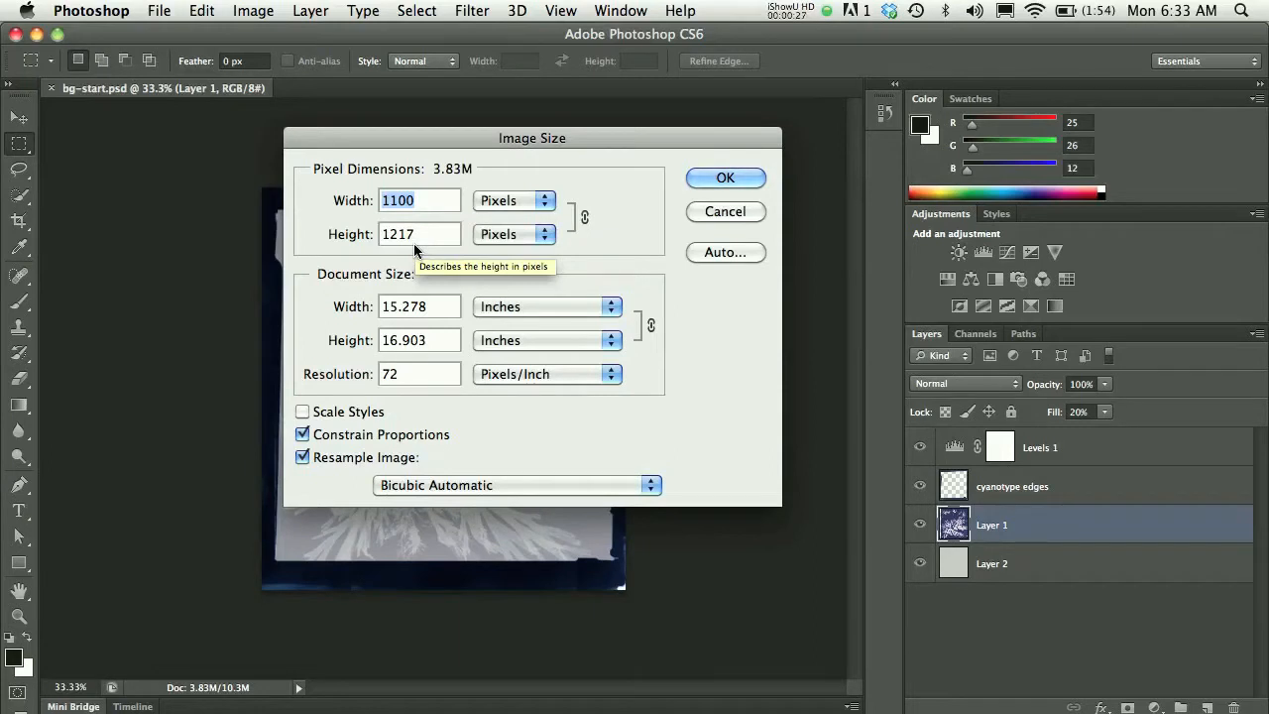
pyautogui.moveTo(471, 305)
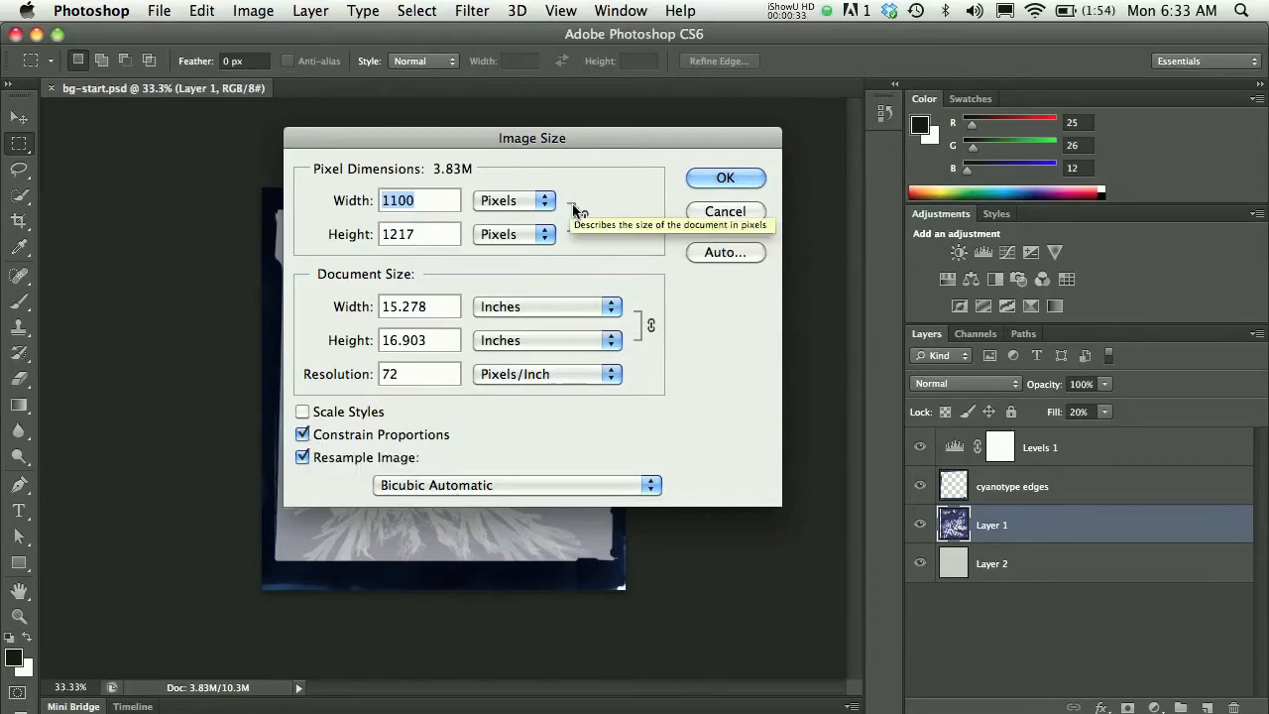
pyautogui.moveTo(421, 218)
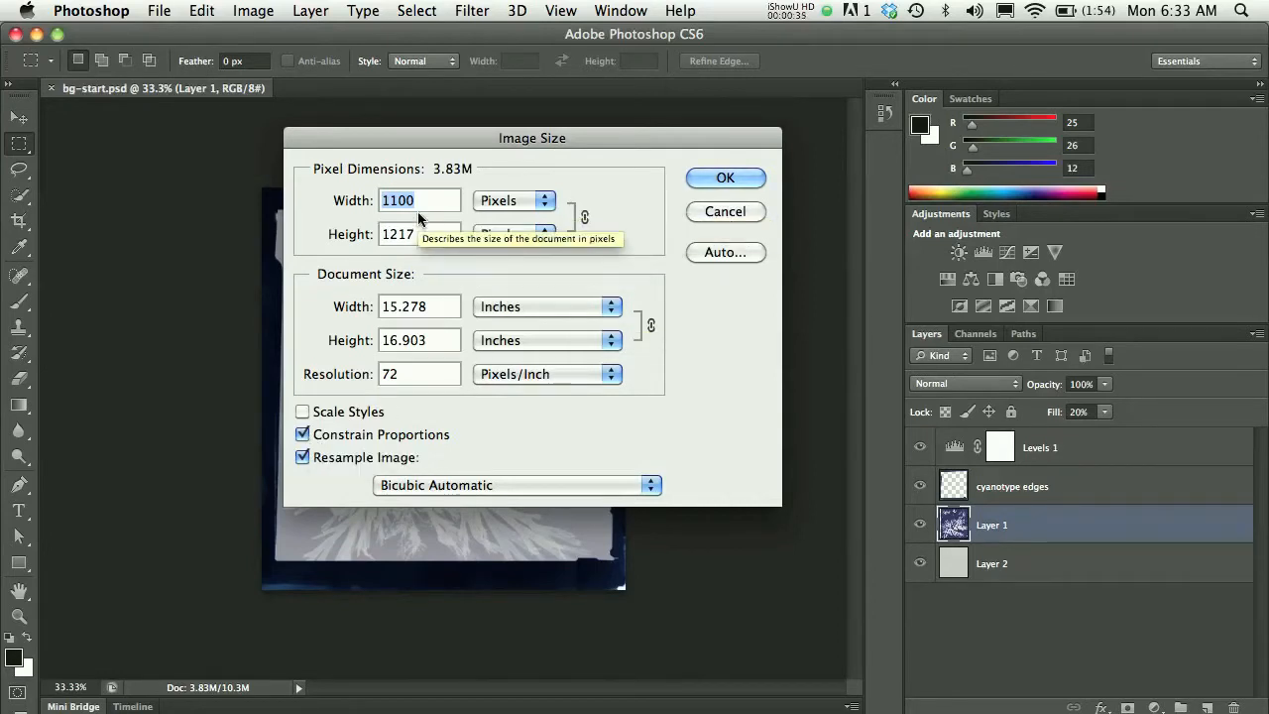
pyautogui.moveTo(418, 248)
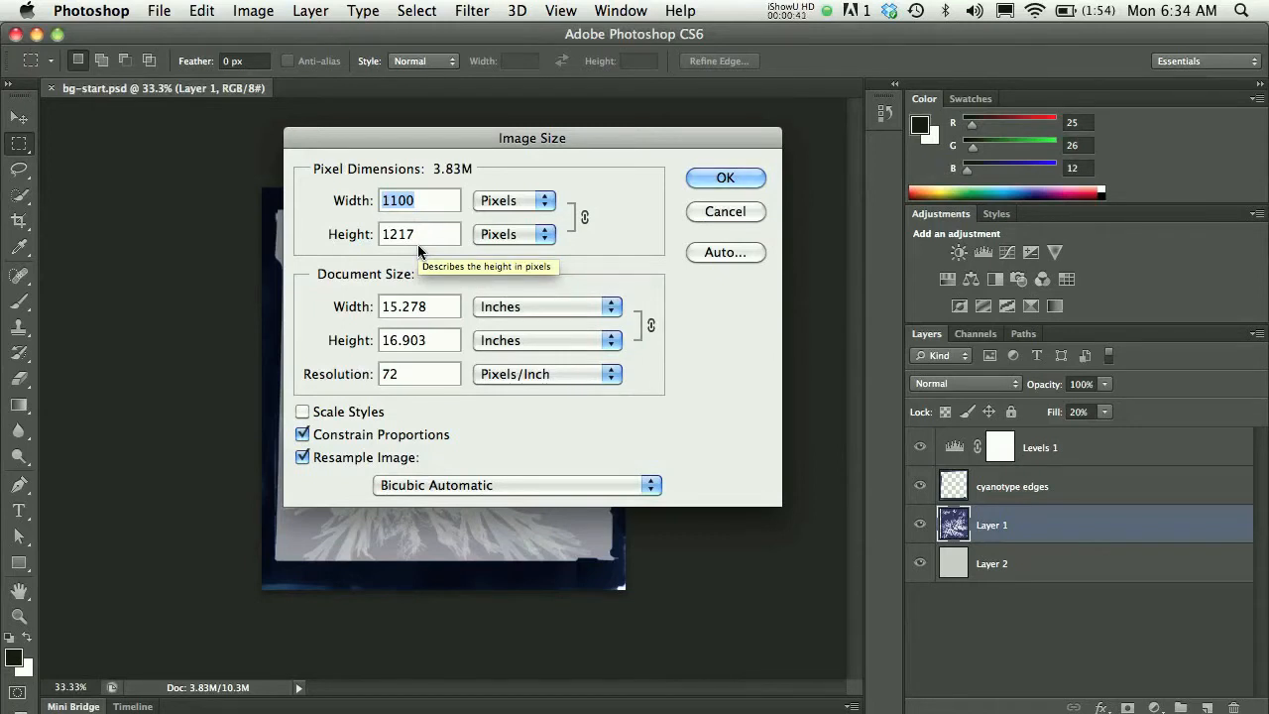
pyautogui.moveTo(416, 234)
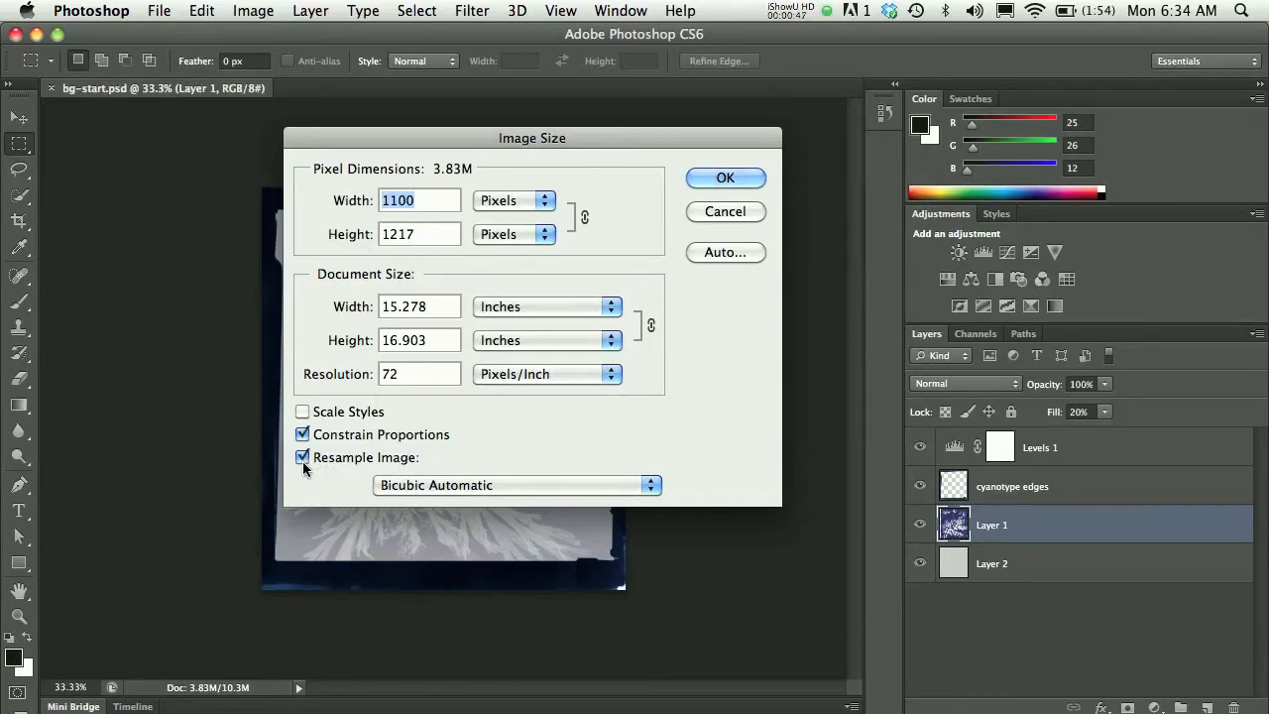
pyautogui.moveTo(302, 456)
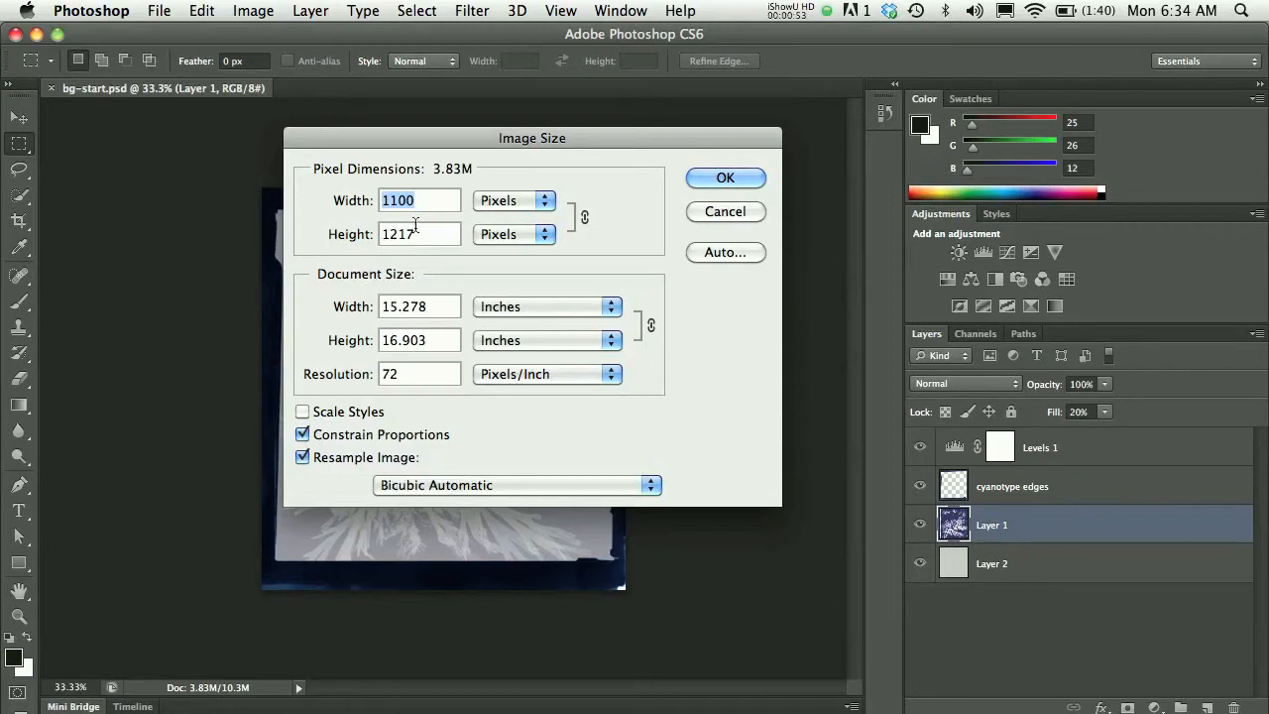
pyautogui.click(301, 456)
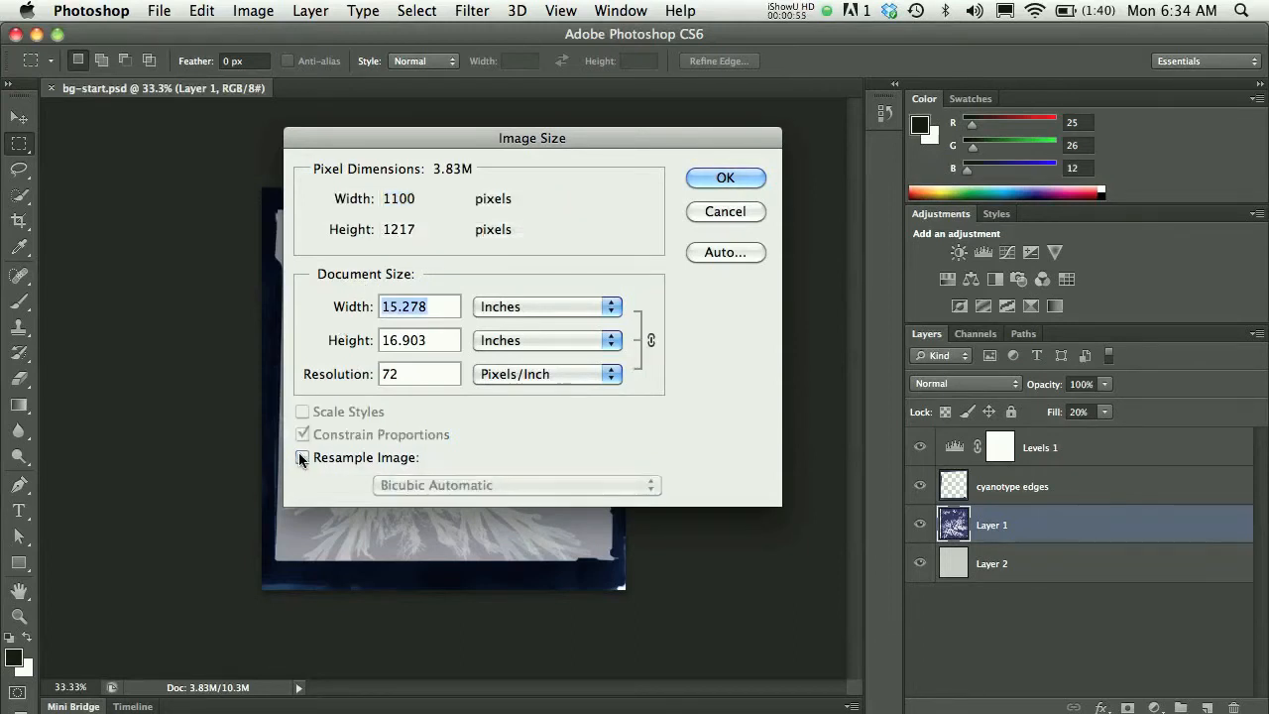
pyautogui.click(302, 456)
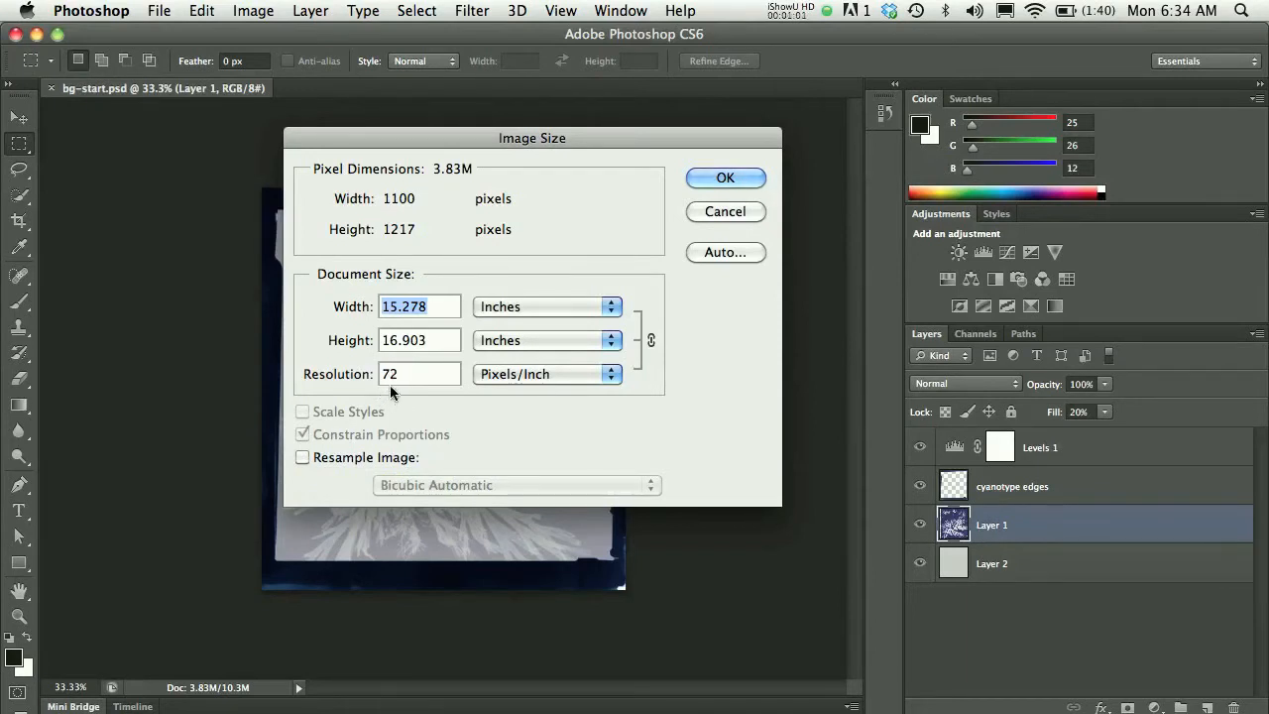
pyautogui.moveTo(393, 393)
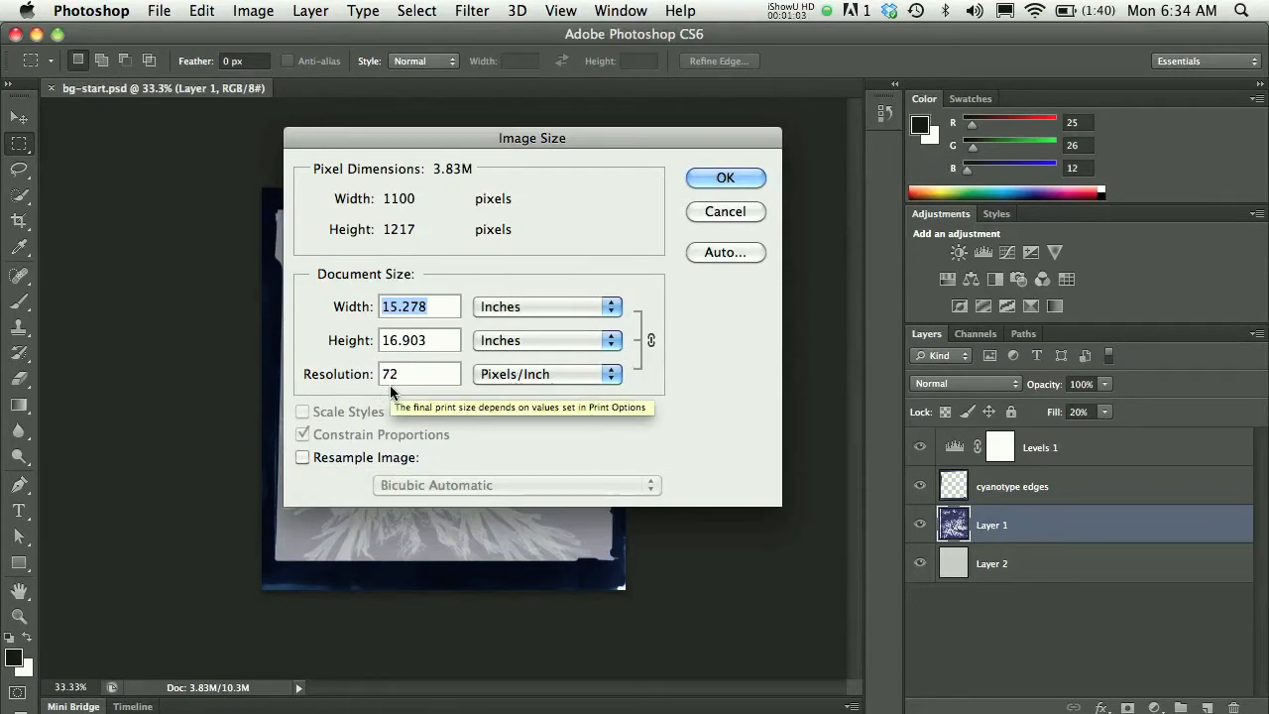
pyautogui.click(302, 456)
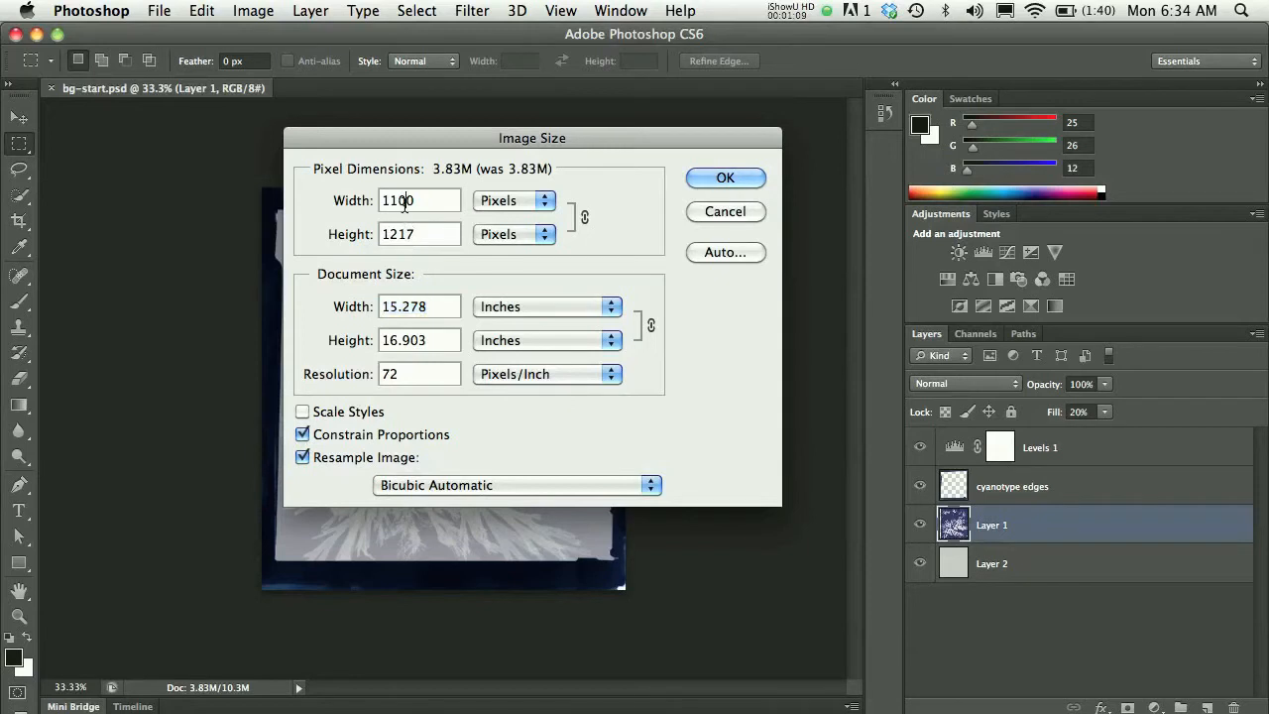
pyautogui.moveTo(419, 200)
pyautogui.write('960')
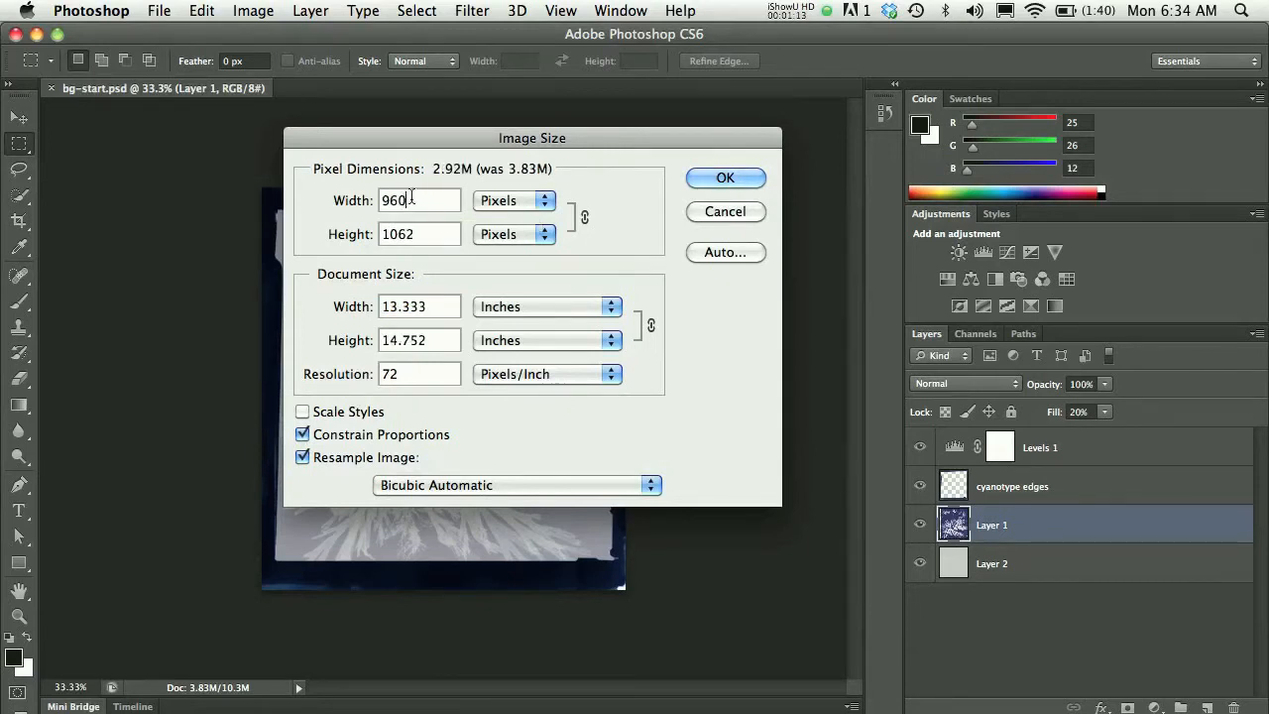
pyautogui.moveTo(404, 254)
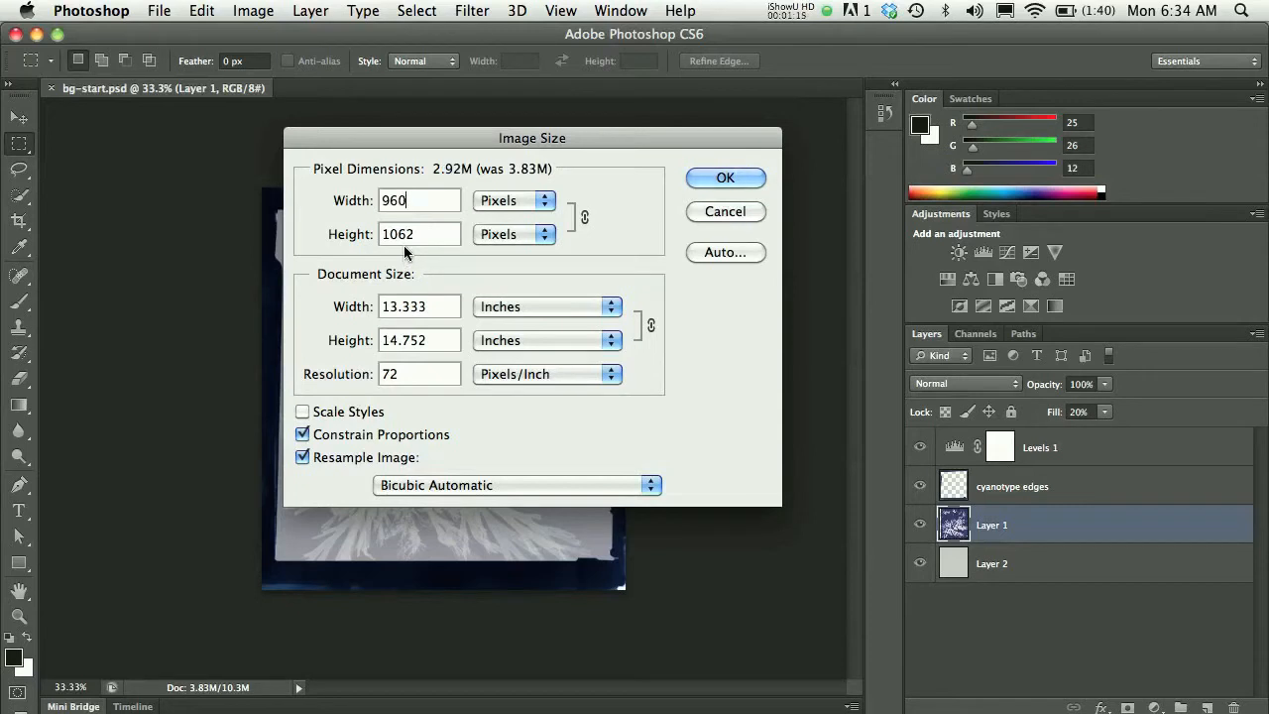
pyautogui.moveTo(404, 254)
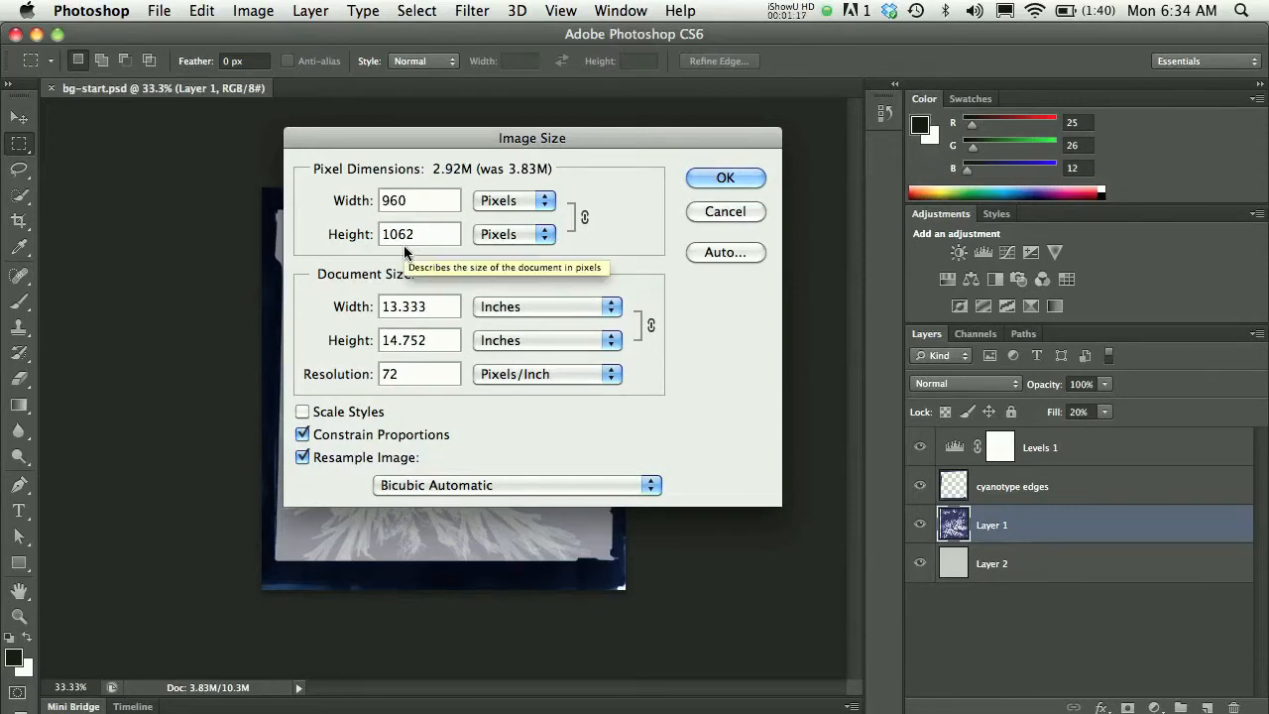
pyautogui.moveTo(690, 188)
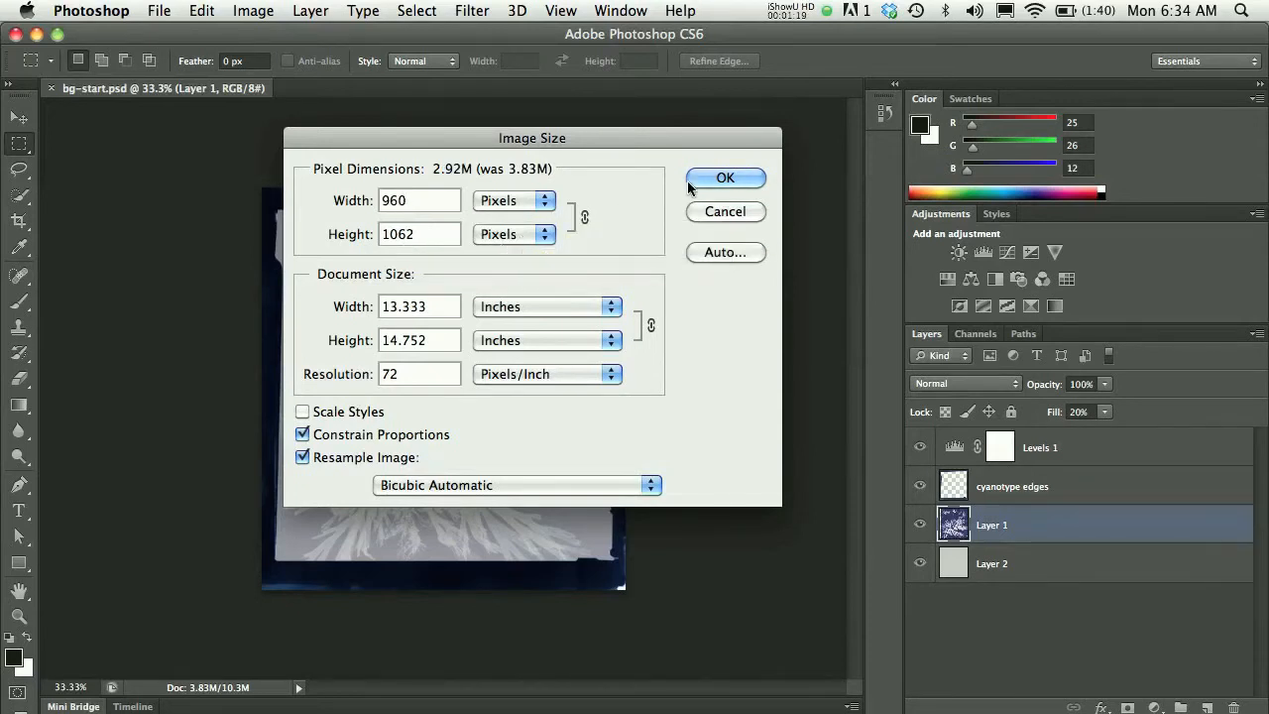
# Apply the 960 × 1062 resize, then undo it to restore 1100 × 1217 pixels.
pyautogui.click(725, 178)
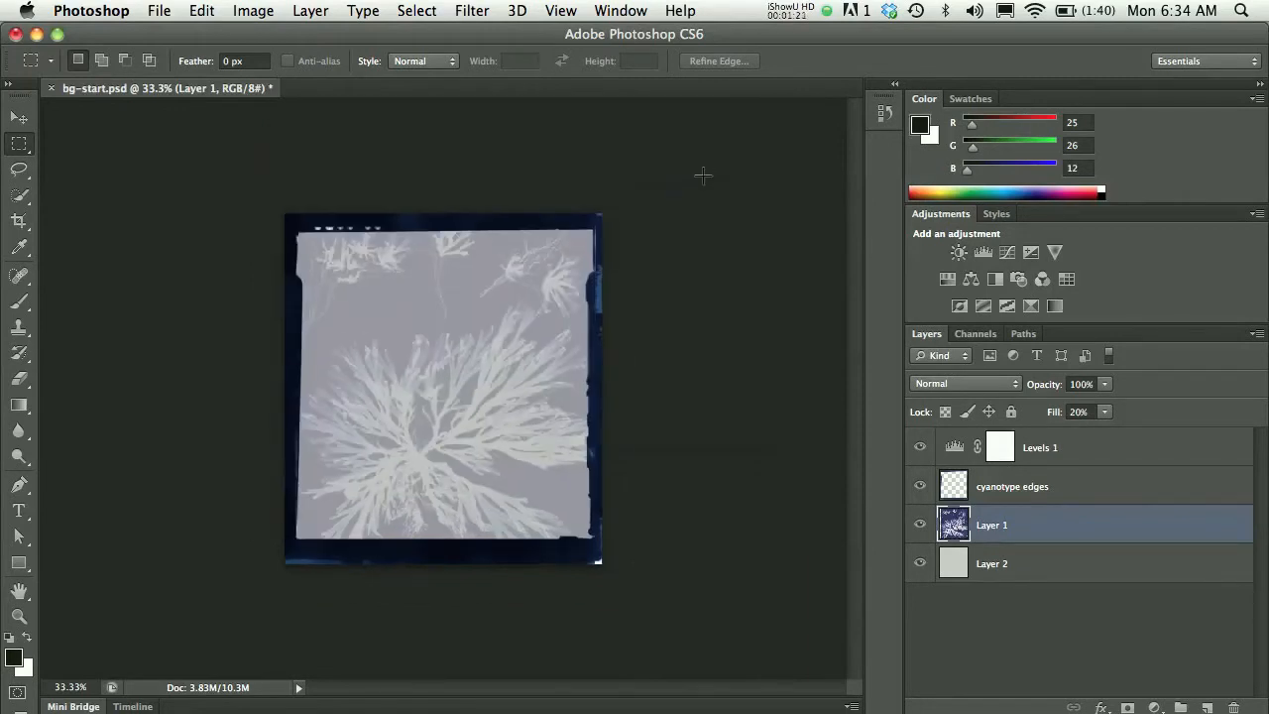
pyautogui.moveTo(663, 254)
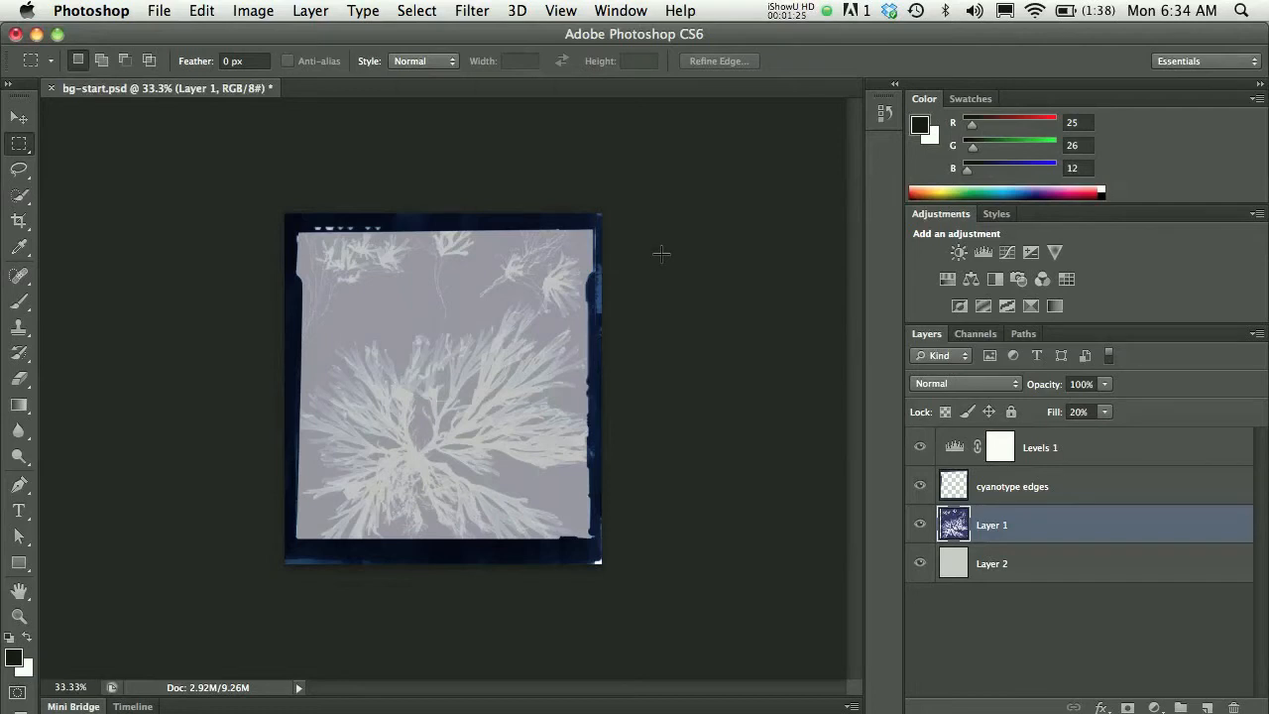
pyautogui.moveTo(595, 178)
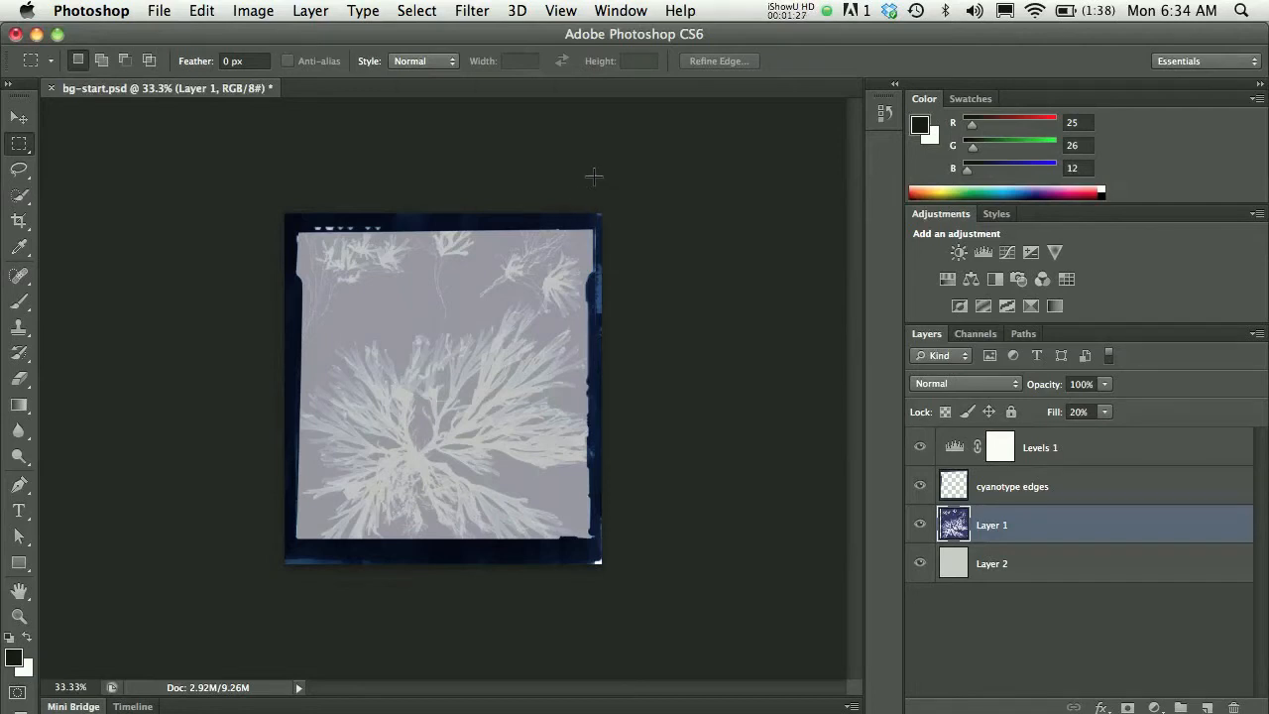
pyautogui.moveTo(355, 111)
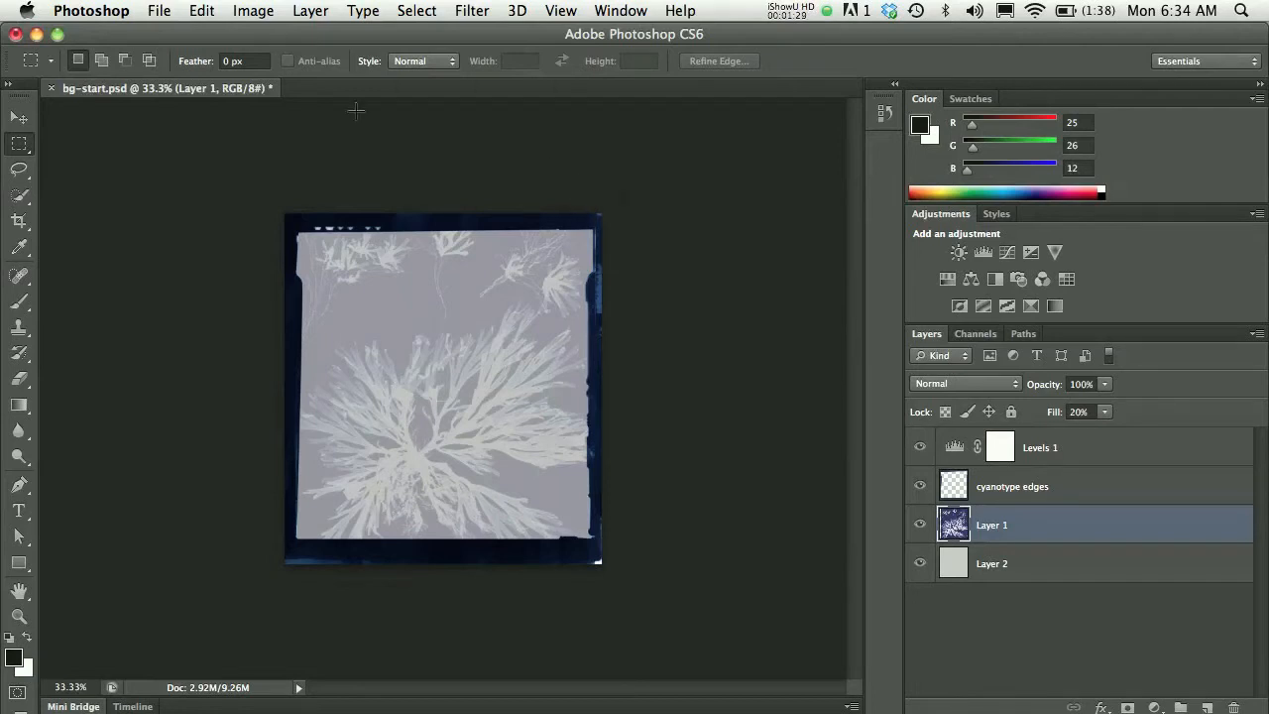
pyautogui.click(202, 12)
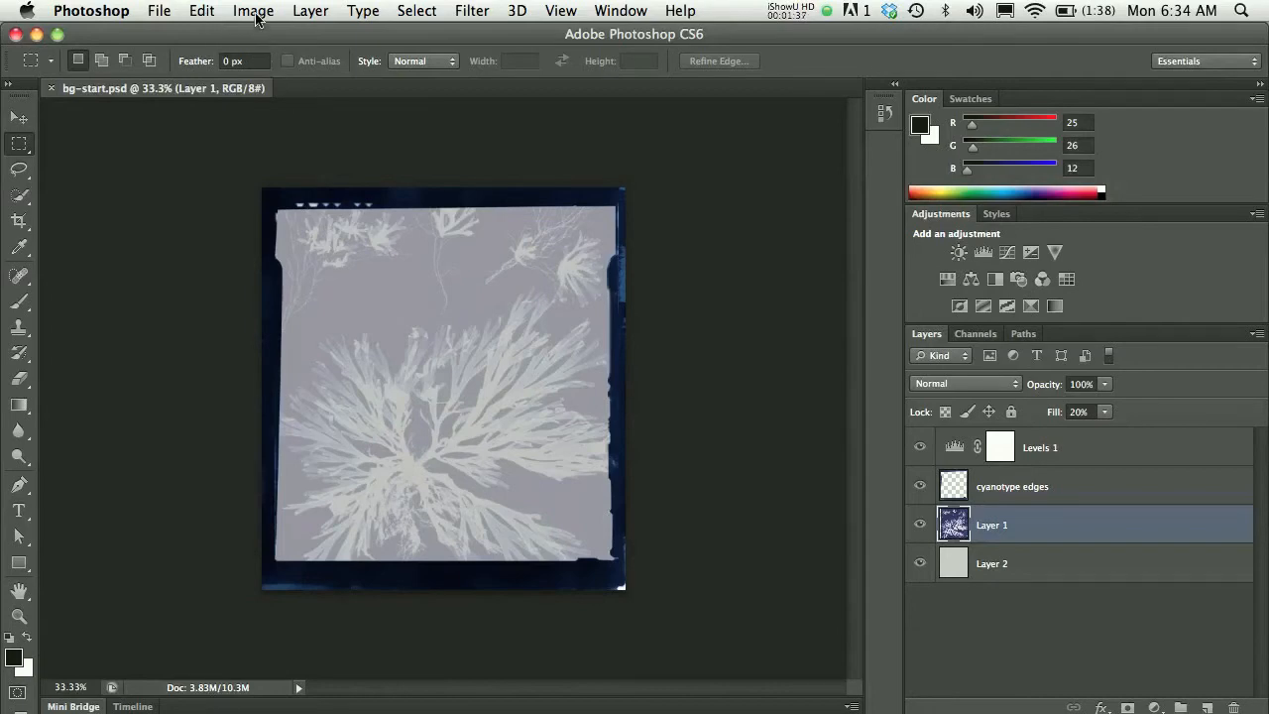
pyautogui.click(254, 12)
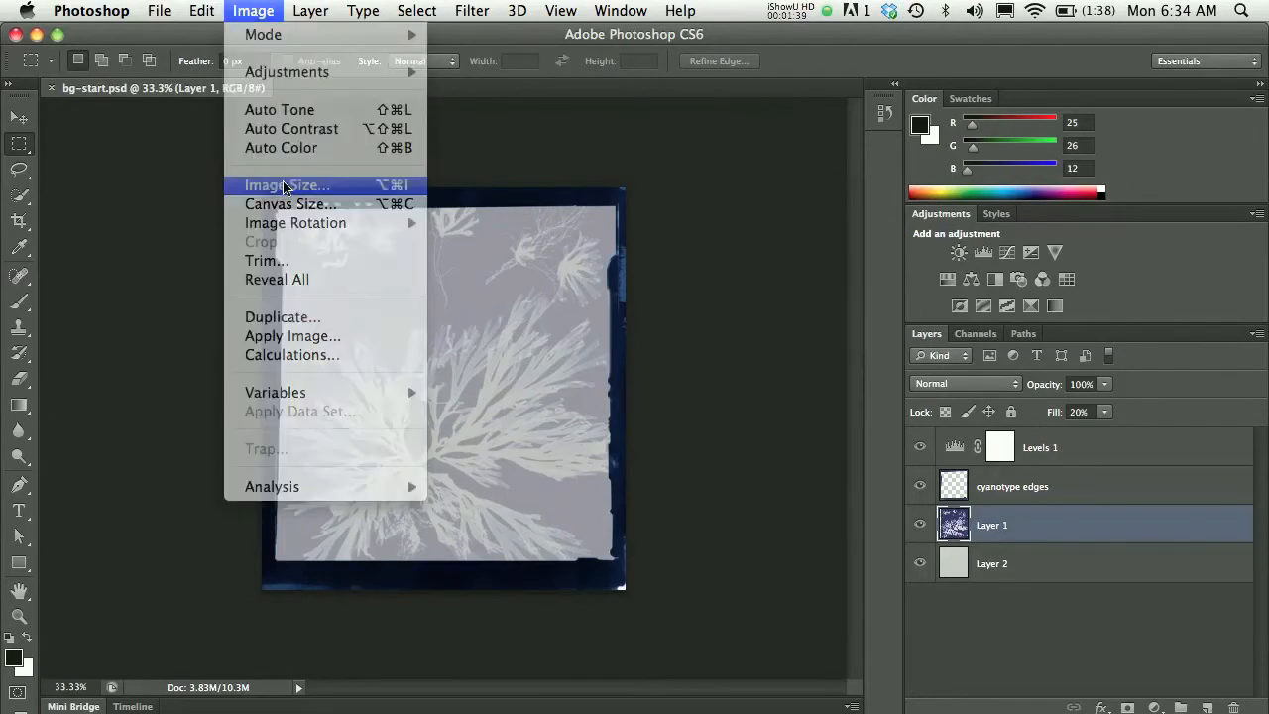
pyautogui.click(286, 186)
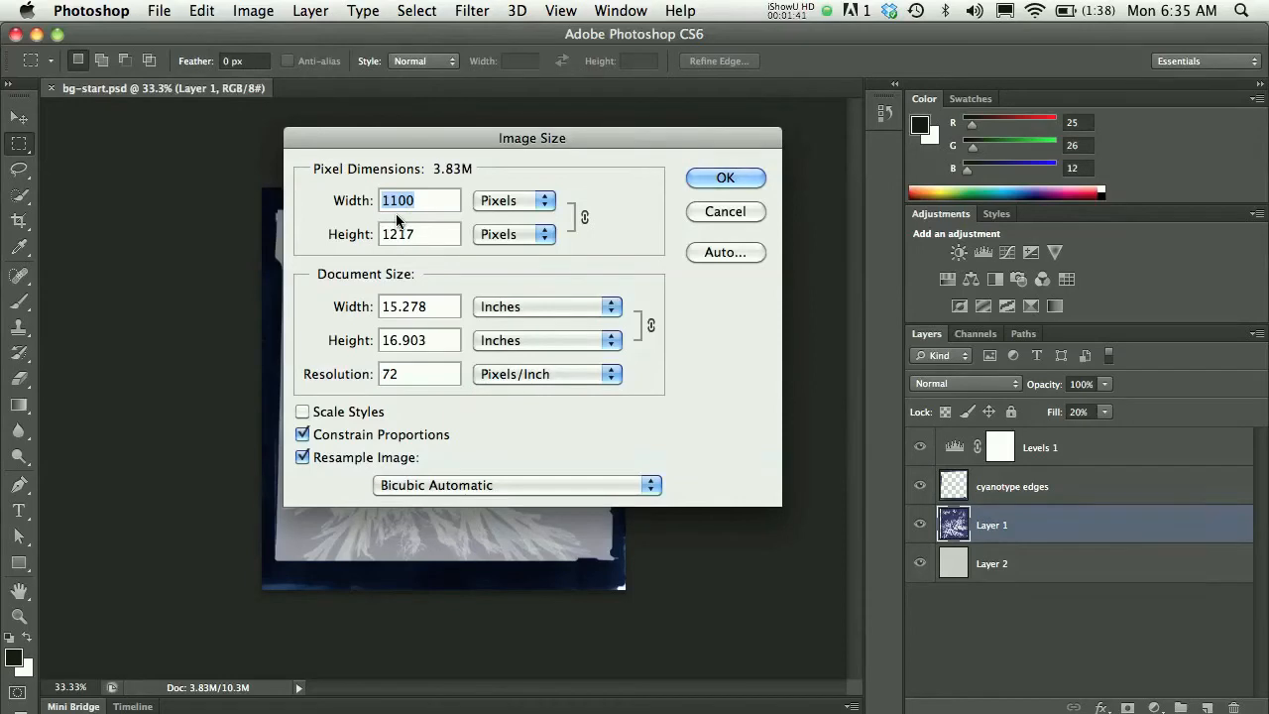
pyautogui.moveTo(690, 216)
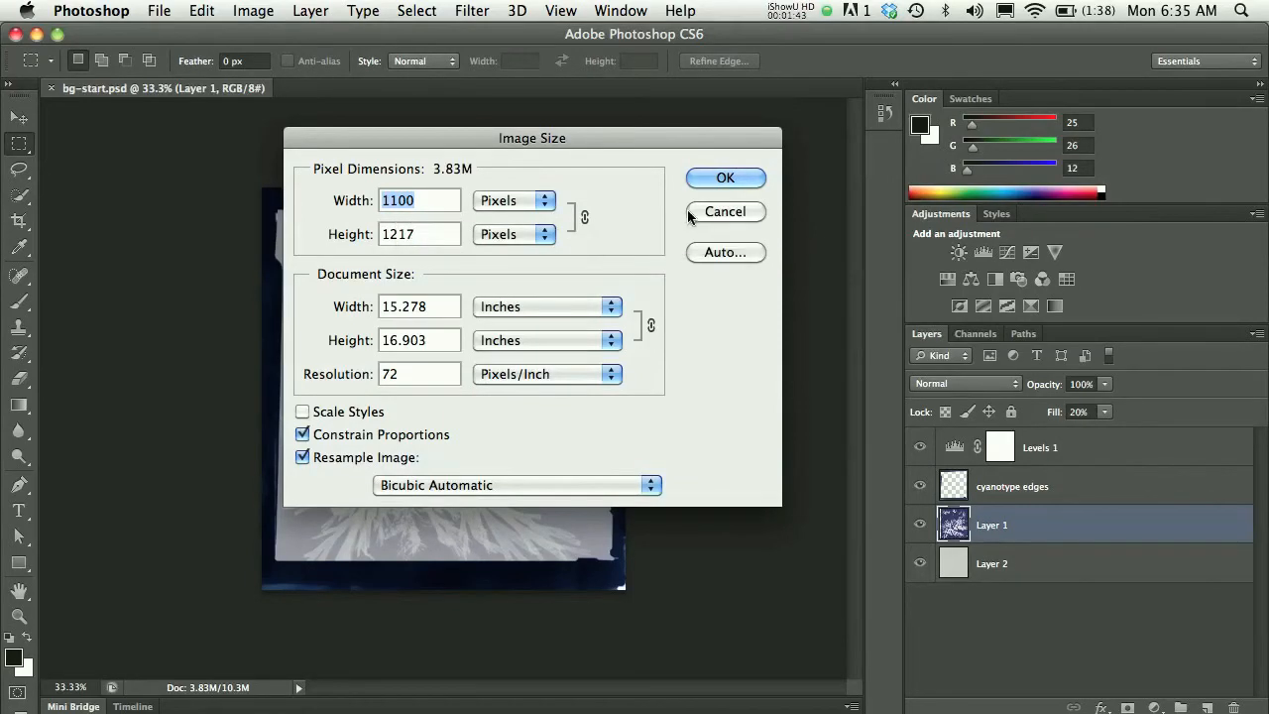
pyautogui.click(726, 210)
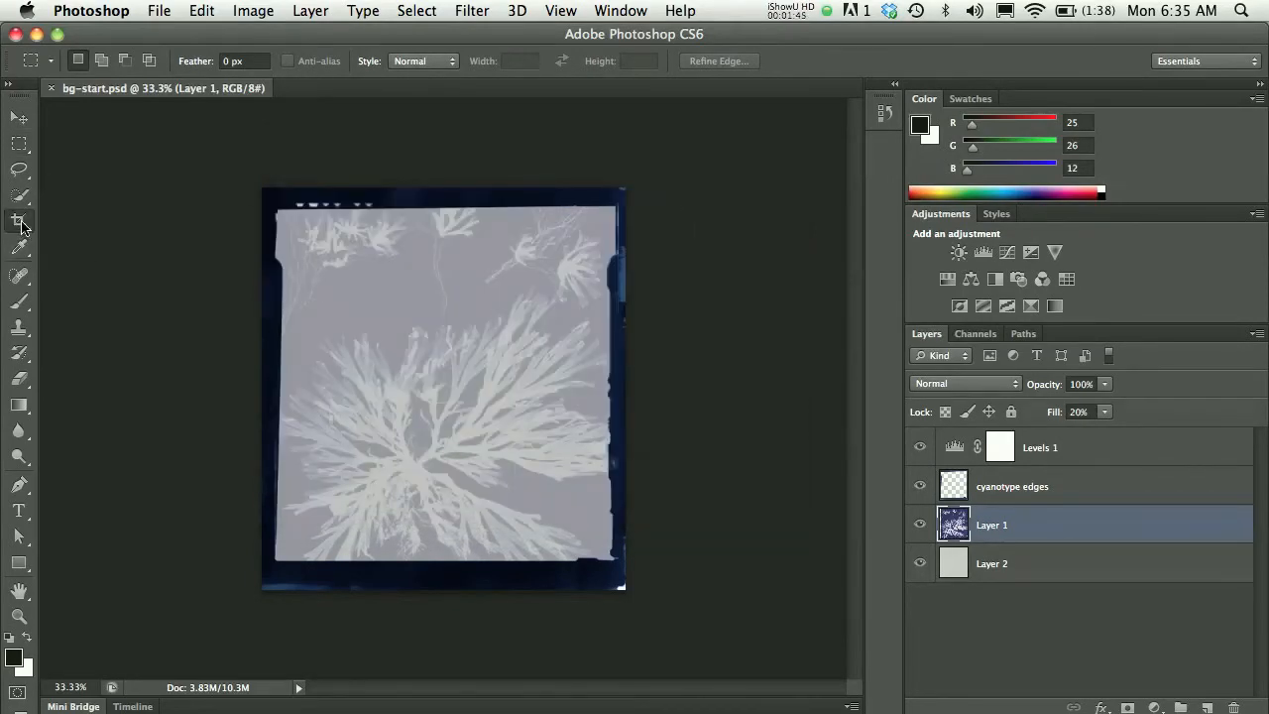
# Switch to the Crop tool so a crop border surrounds the whole seaweed image.
pyautogui.click(20, 222)
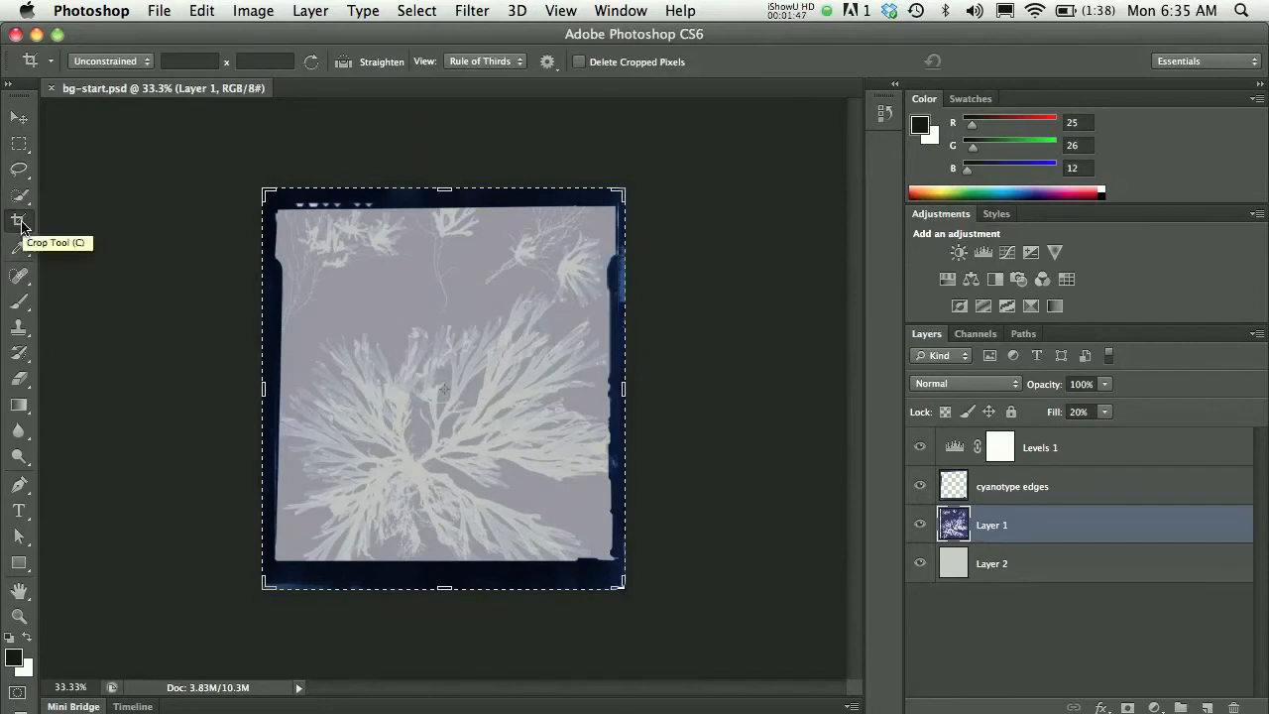
pyautogui.moveTo(285, 197)
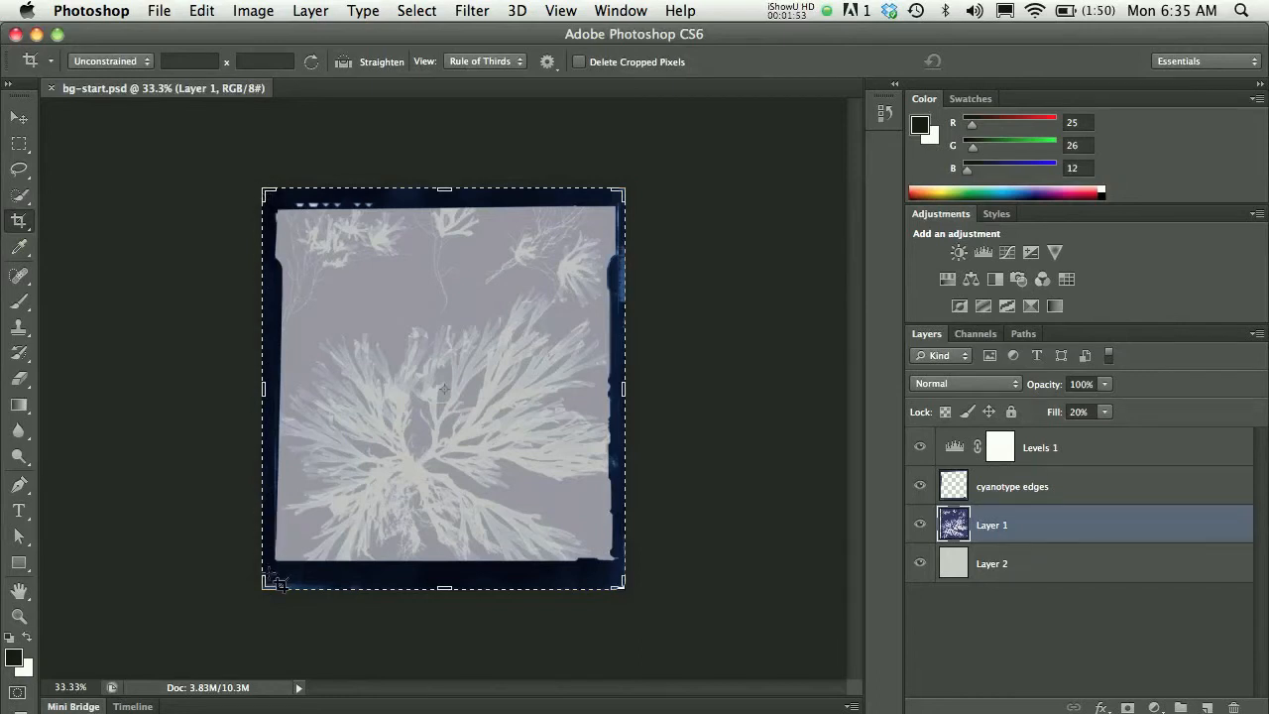
pyautogui.moveTo(630, 245)
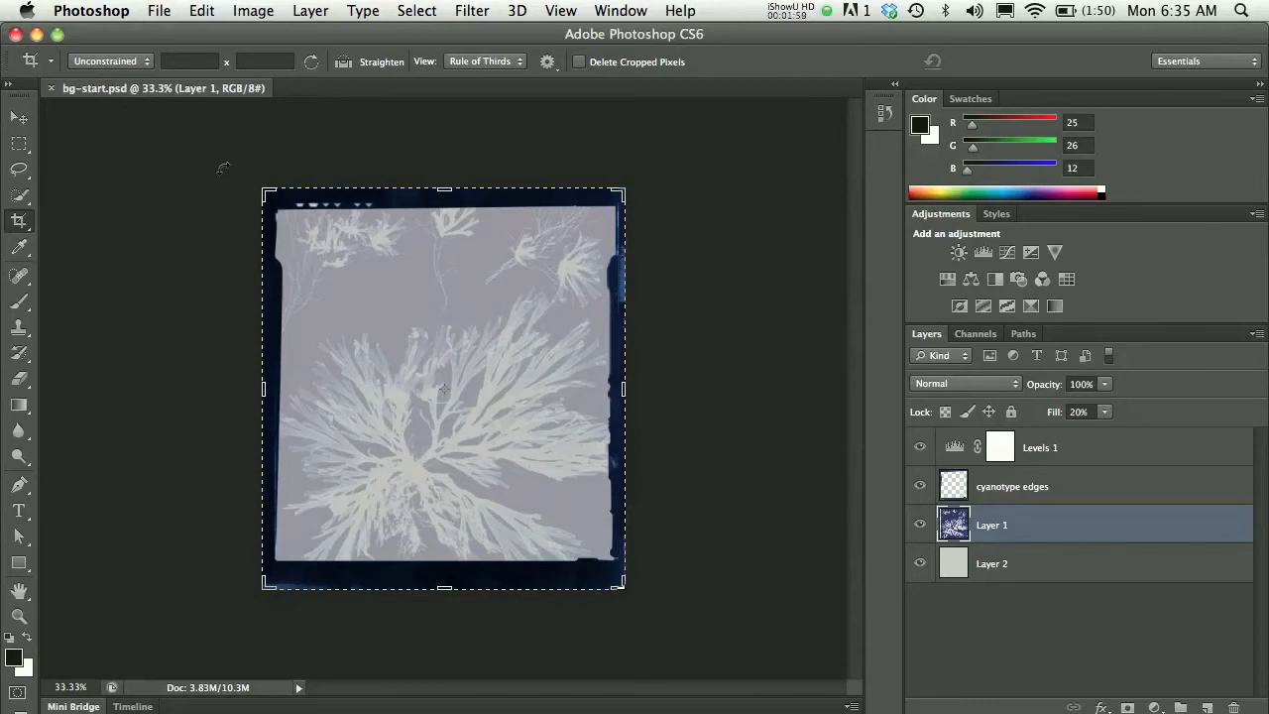
pyautogui.moveTo(262, 389)
pyautogui.write('960')
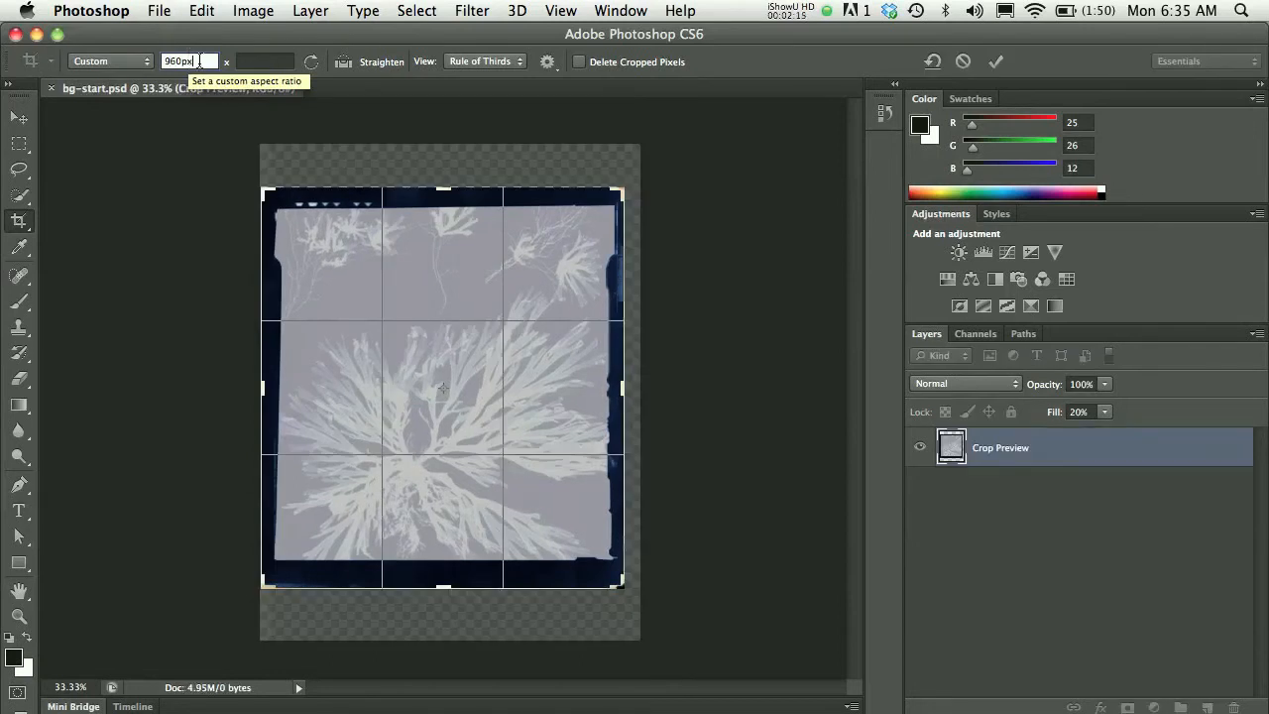
pyautogui.moveTo(190, 72)
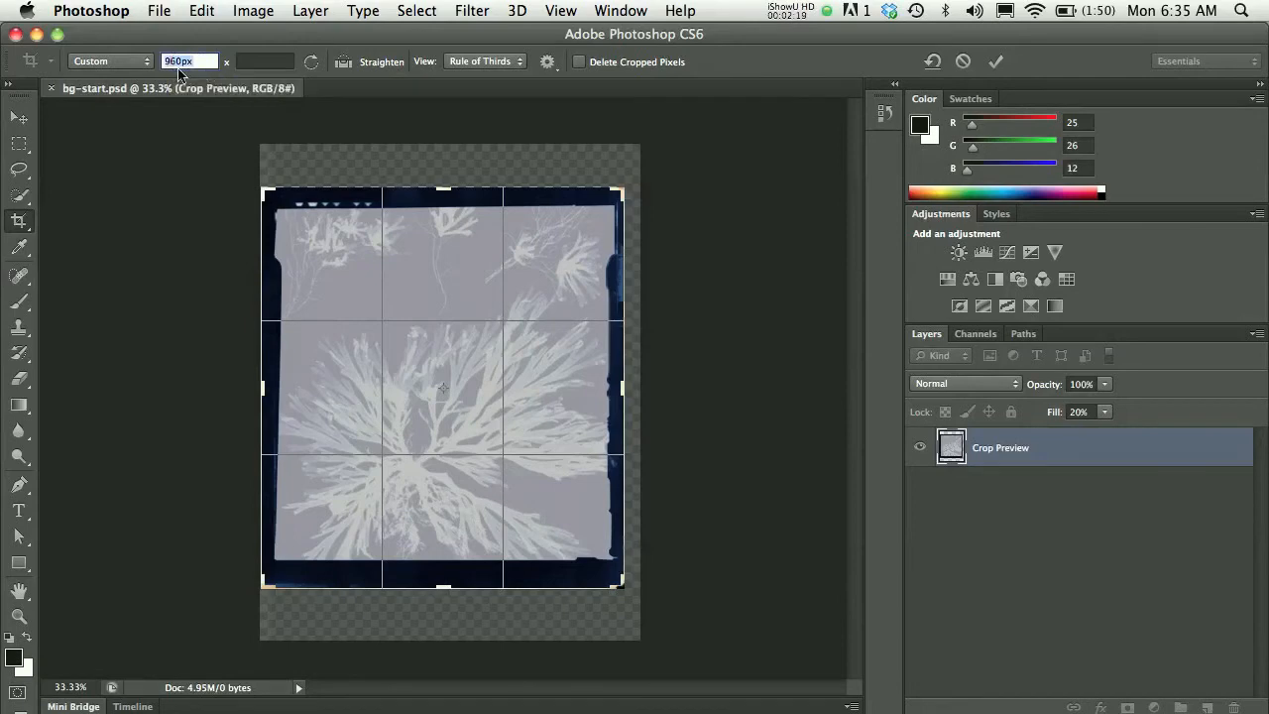
pyautogui.moveTo(195, 71)
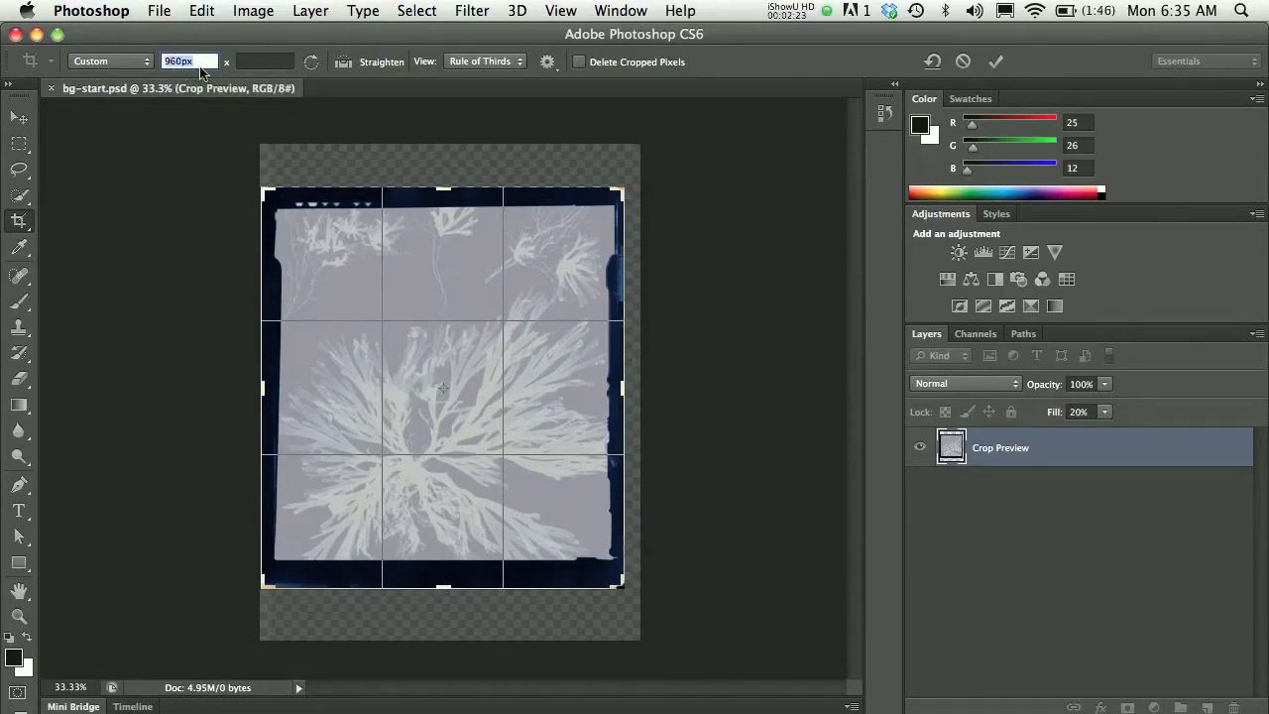
pyautogui.moveTo(188, 59)
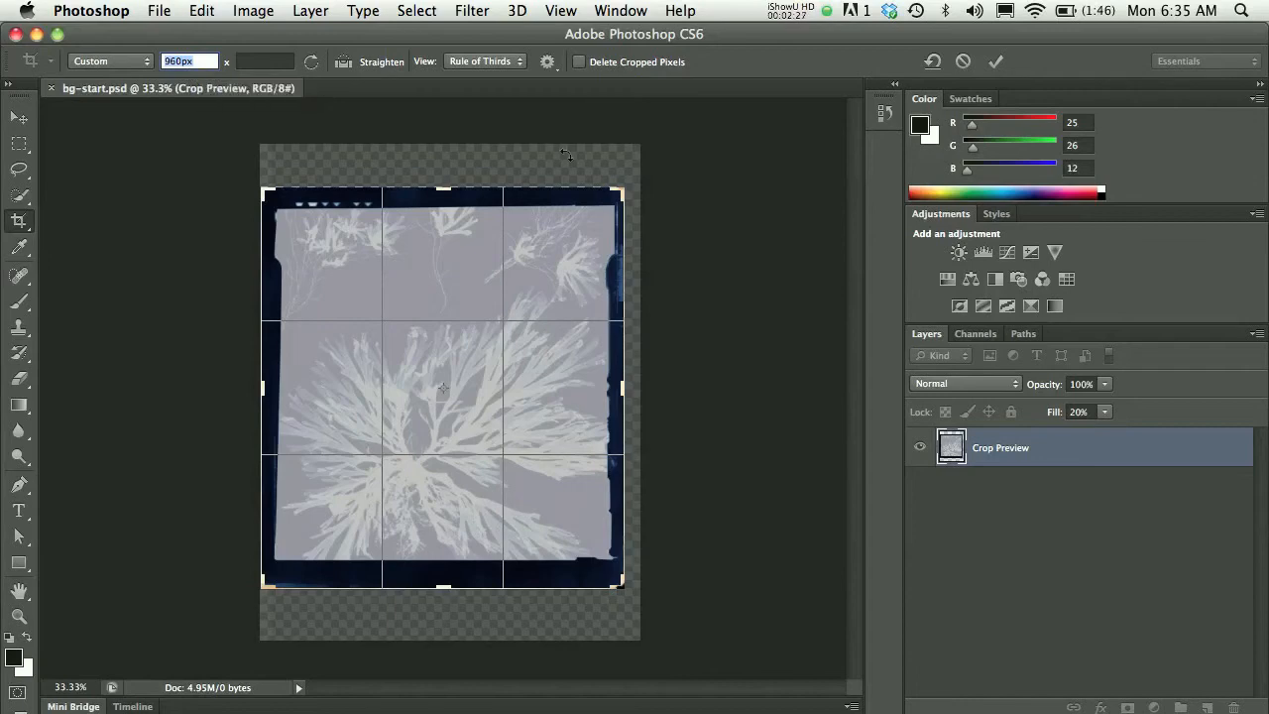
pyautogui.moveTo(611, 346)
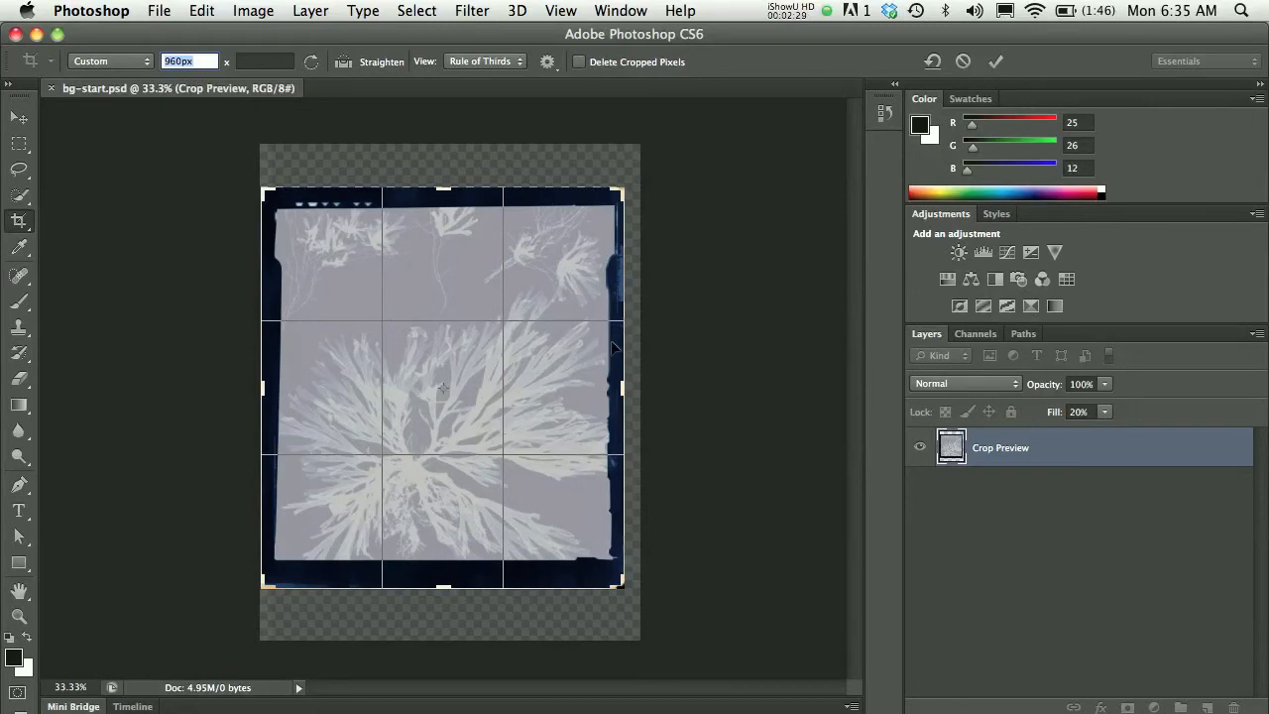
pyautogui.moveTo(624, 472)
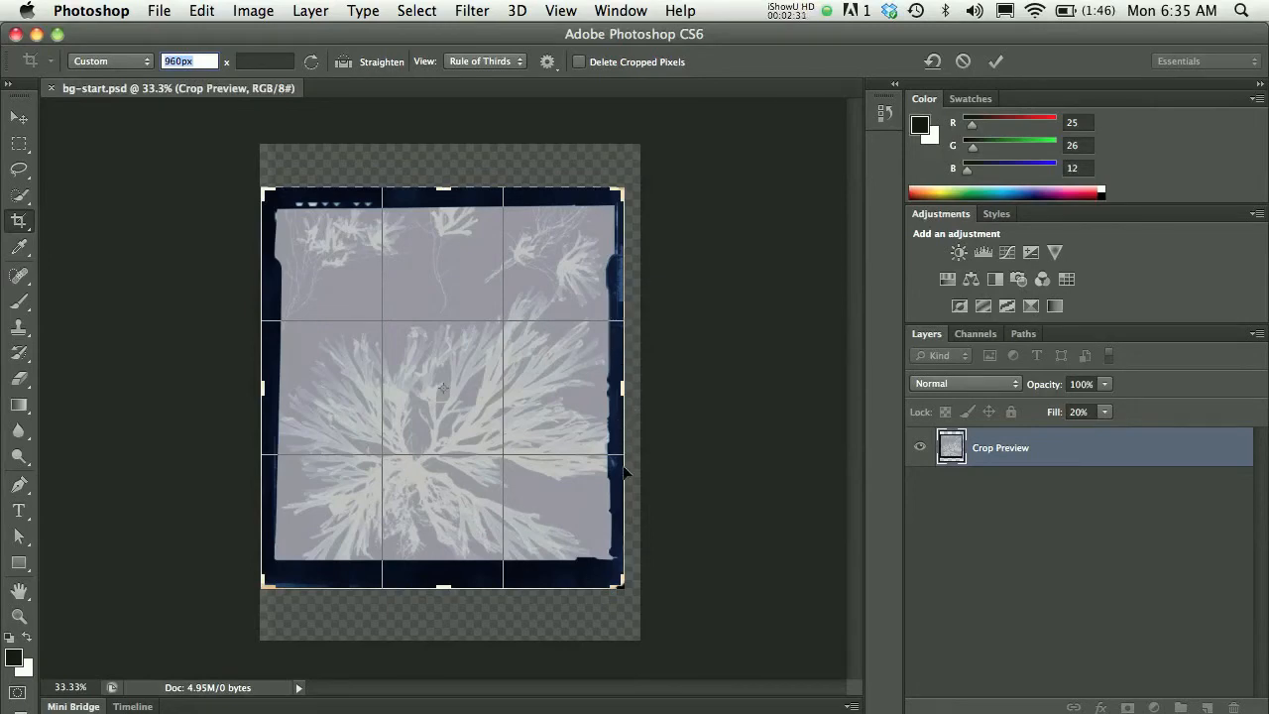
pyautogui.moveTo(654, 424)
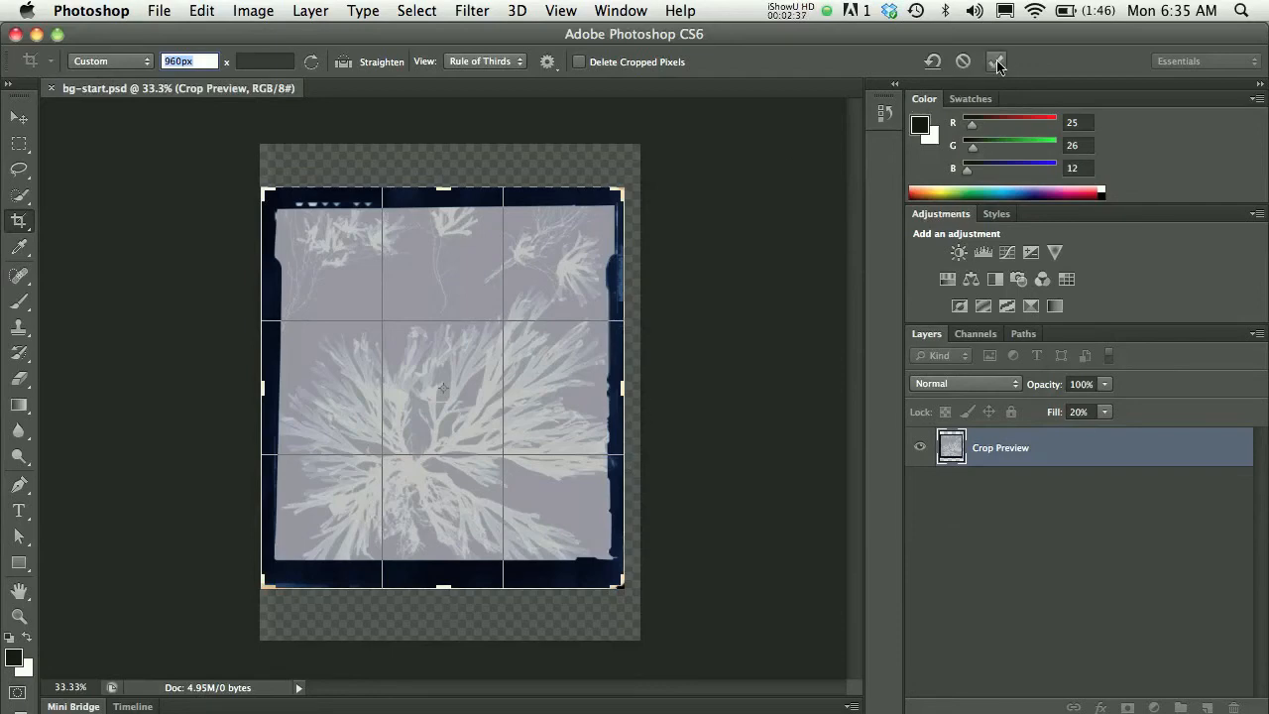
# Commit the 960px-wide crop and confirm 960 × 1062 pixels in Image Size.
pyautogui.click(995, 62)
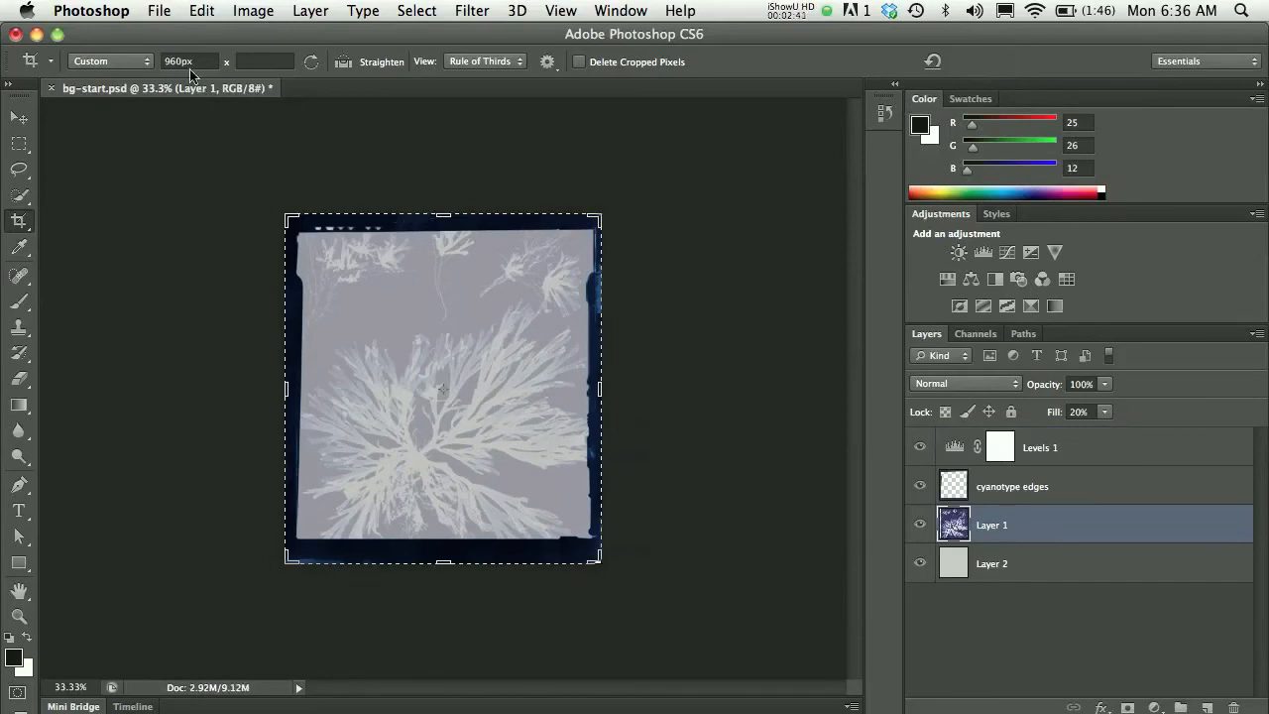
pyautogui.moveTo(188, 61)
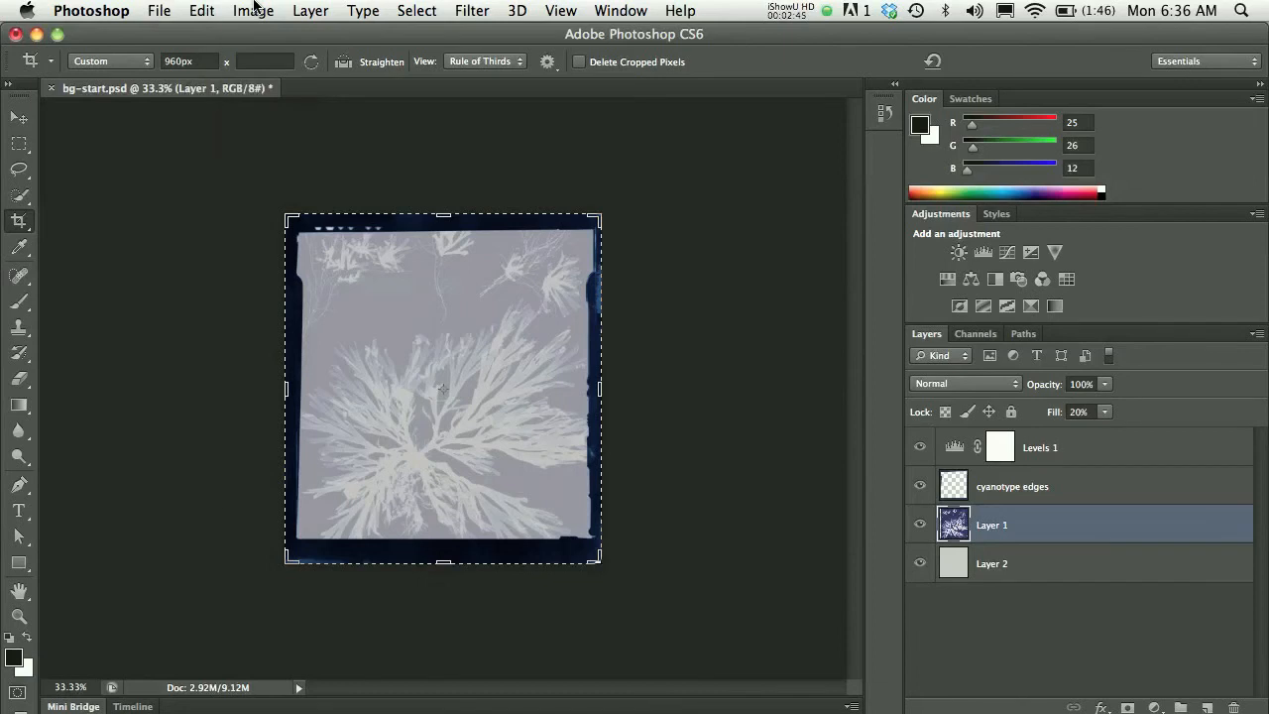
pyautogui.click(253, 12)
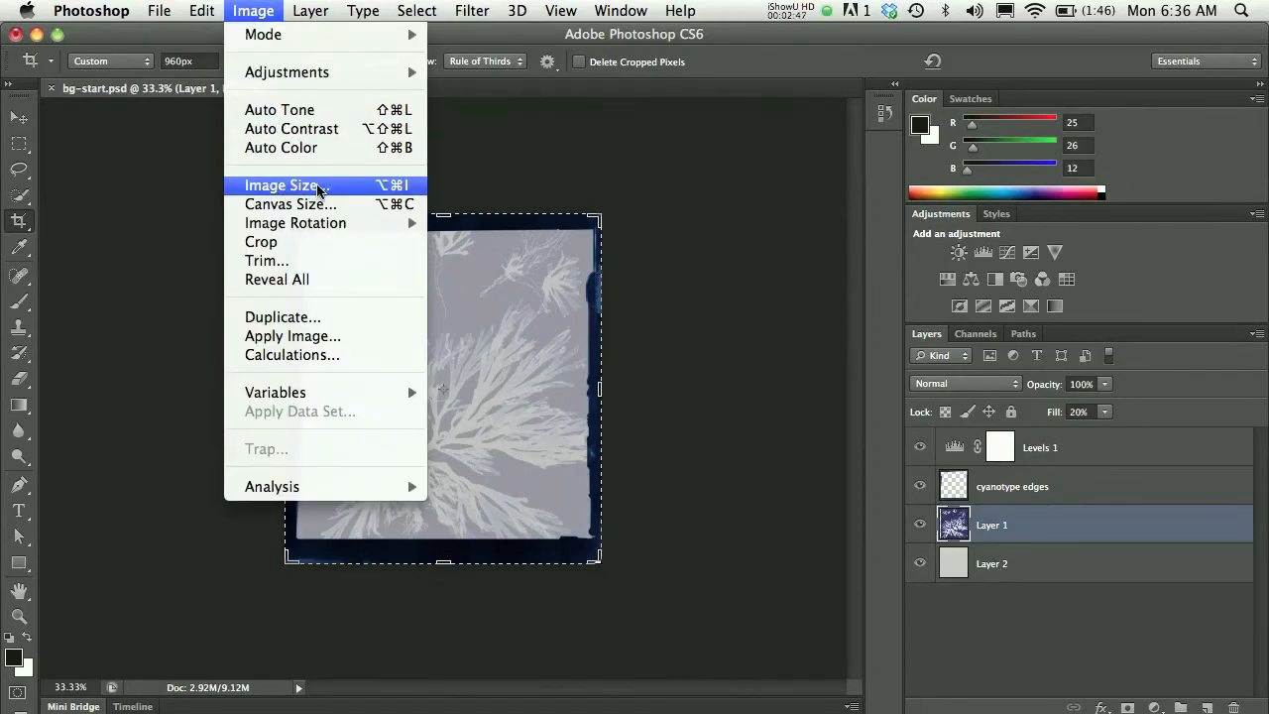
pyautogui.click(285, 186)
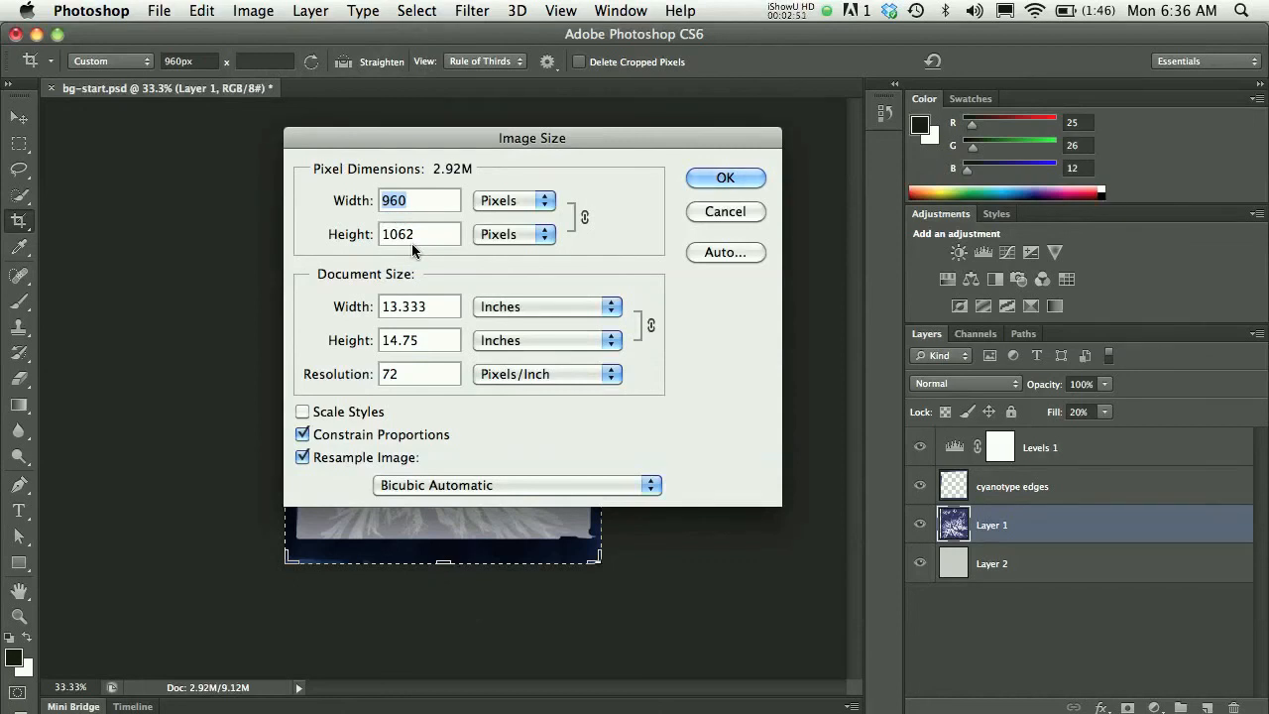
pyautogui.click(726, 179)
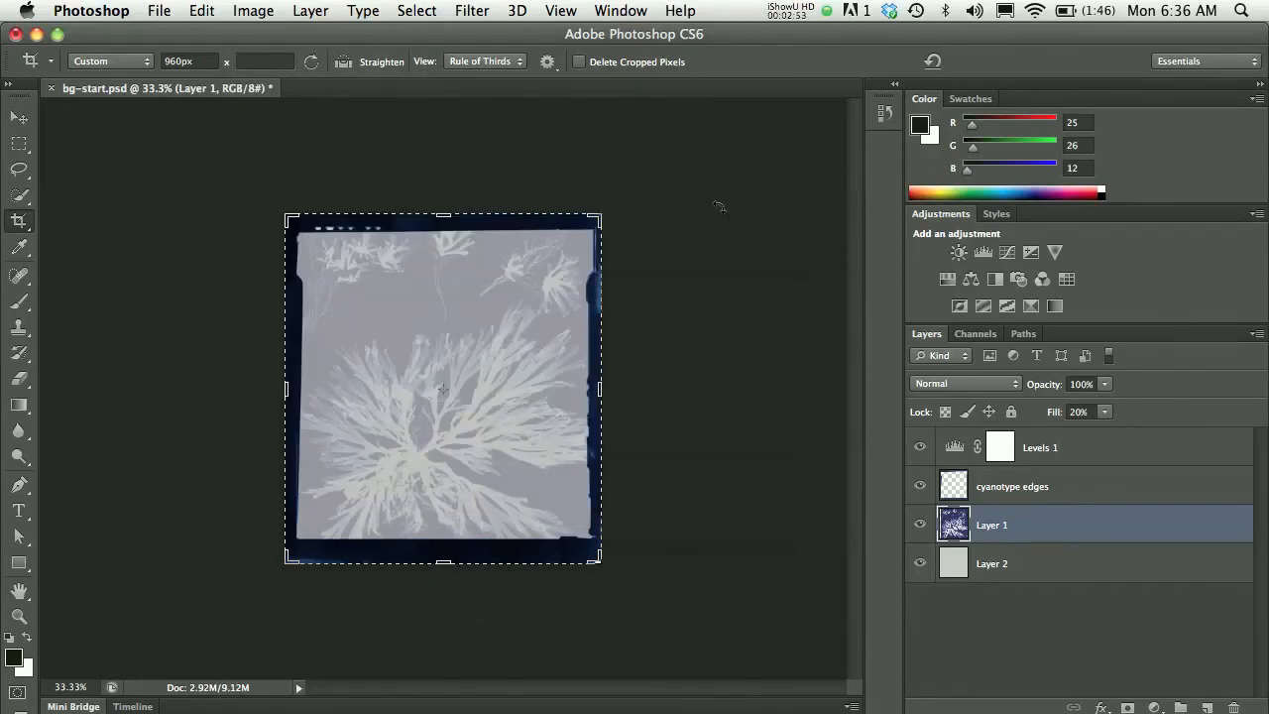
pyautogui.moveTo(412, 178)
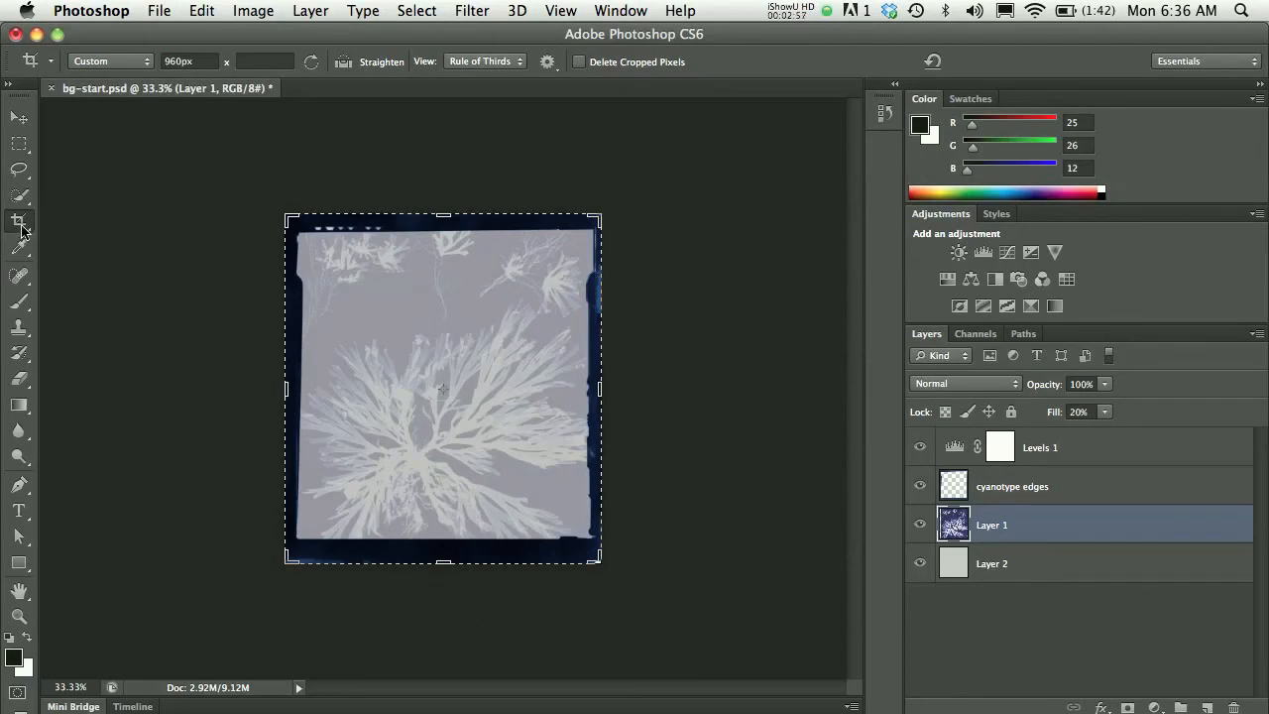
pyautogui.moveTo(166, 189)
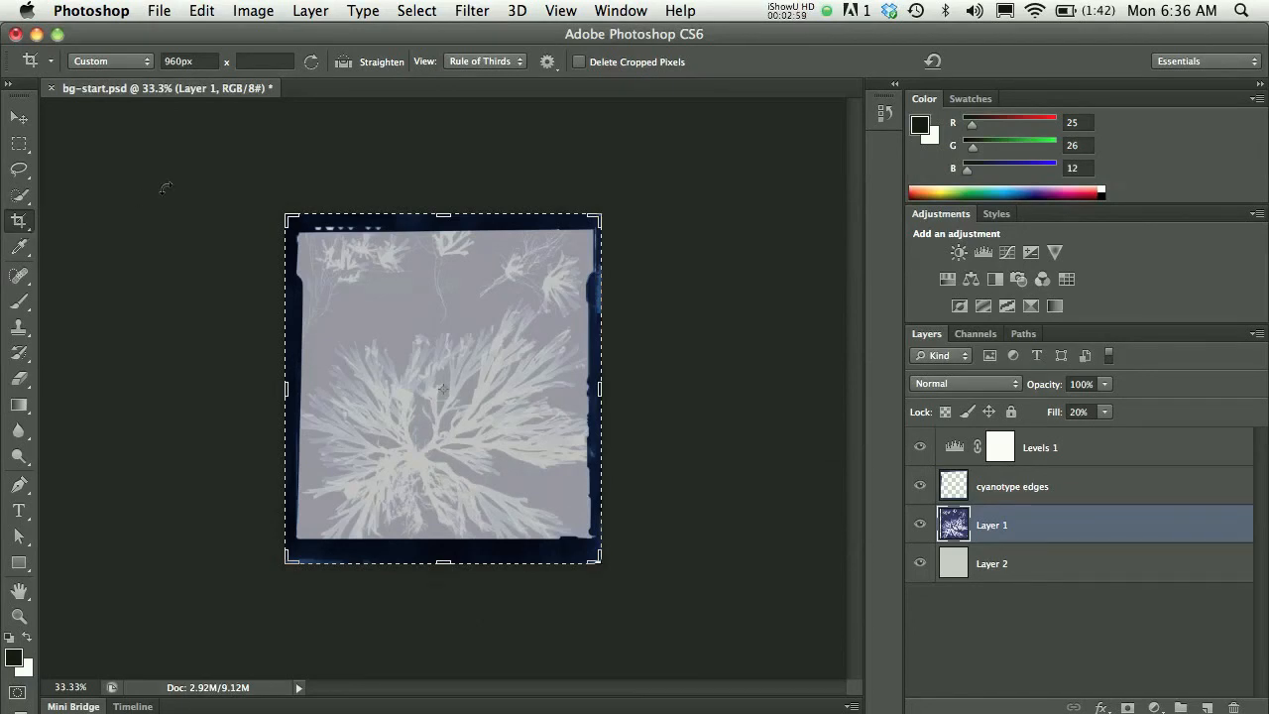